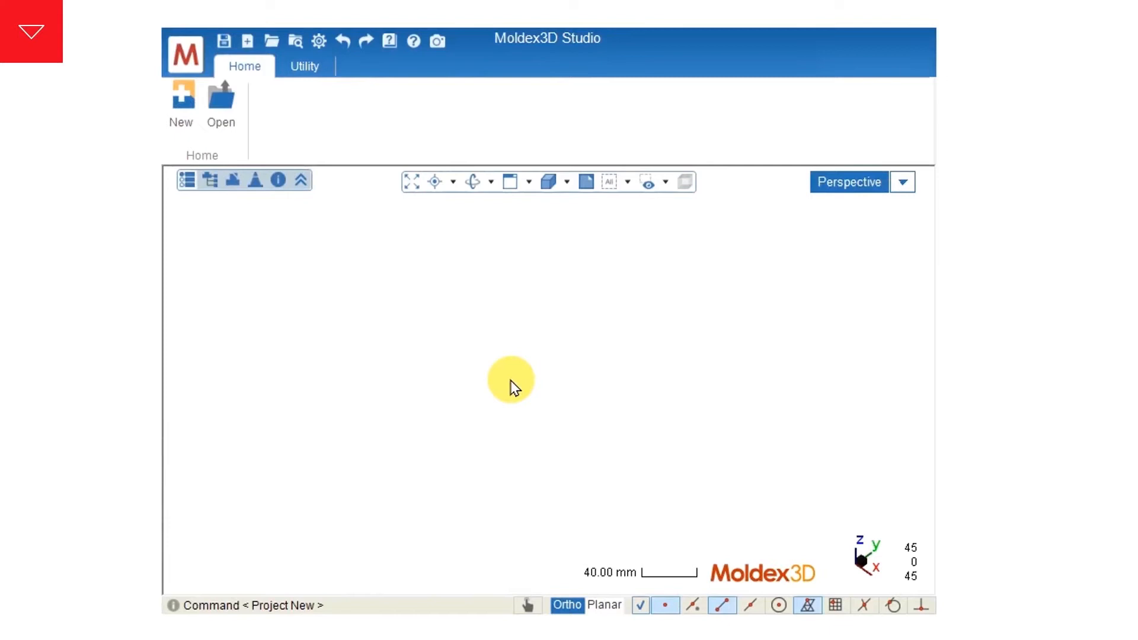
mouse_move(269, 157)
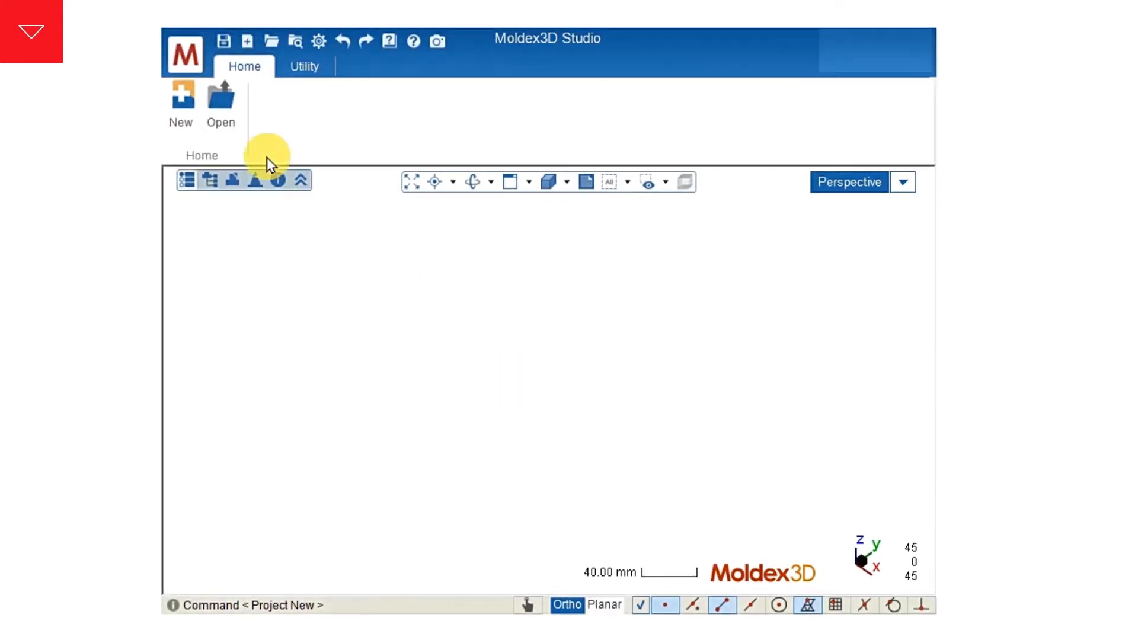
- Create a new project named eDesign at the chosen file location
left_click(180, 106)
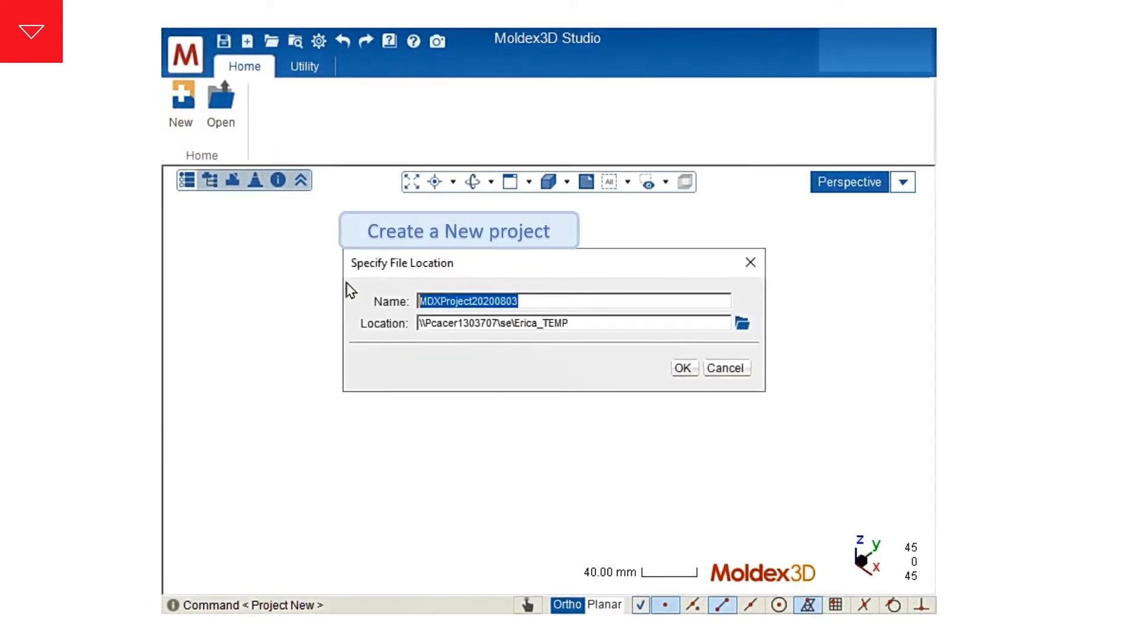
type("eDesign")
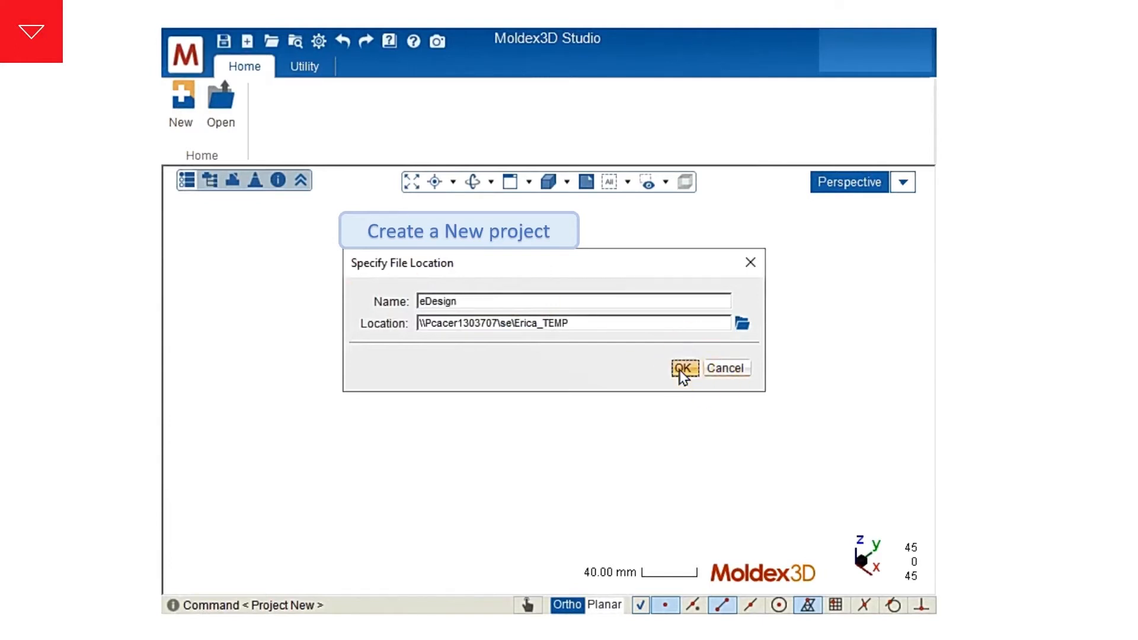
left_click(682, 369)
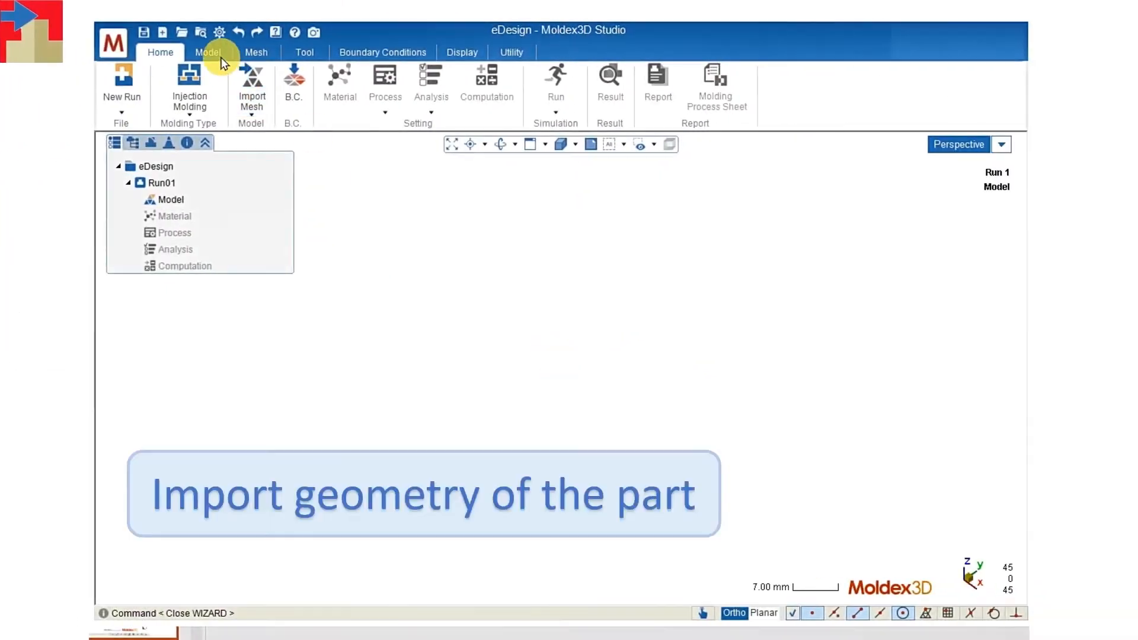
- Import the three-lobed flange geometry into Run01 and assign it the Part attribute
left_click(209, 51)
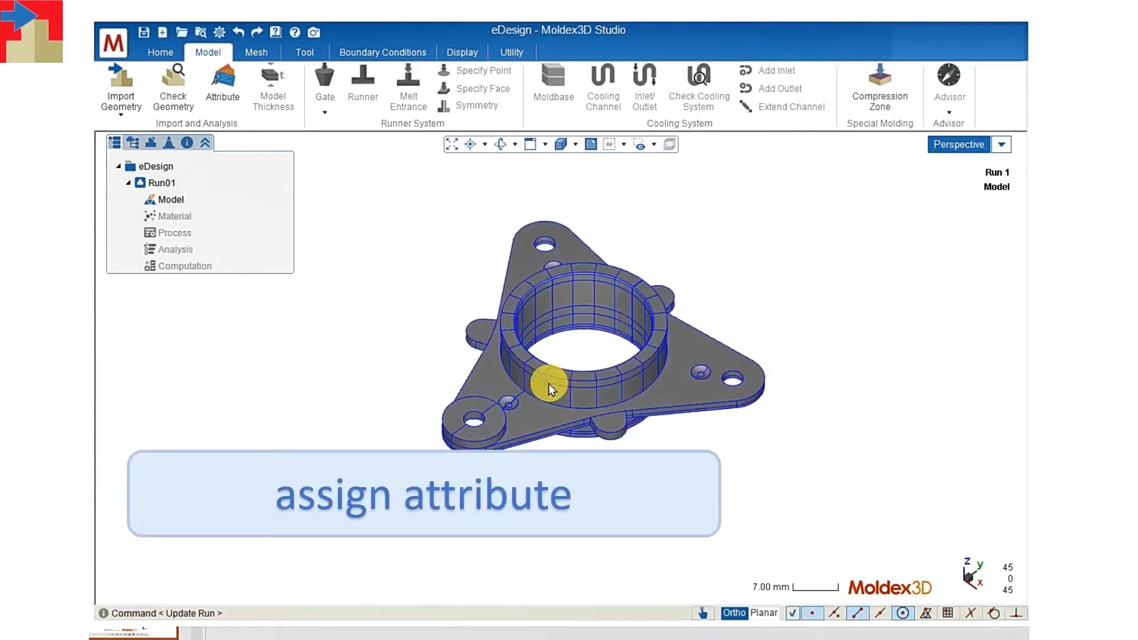
left_click(223, 86)
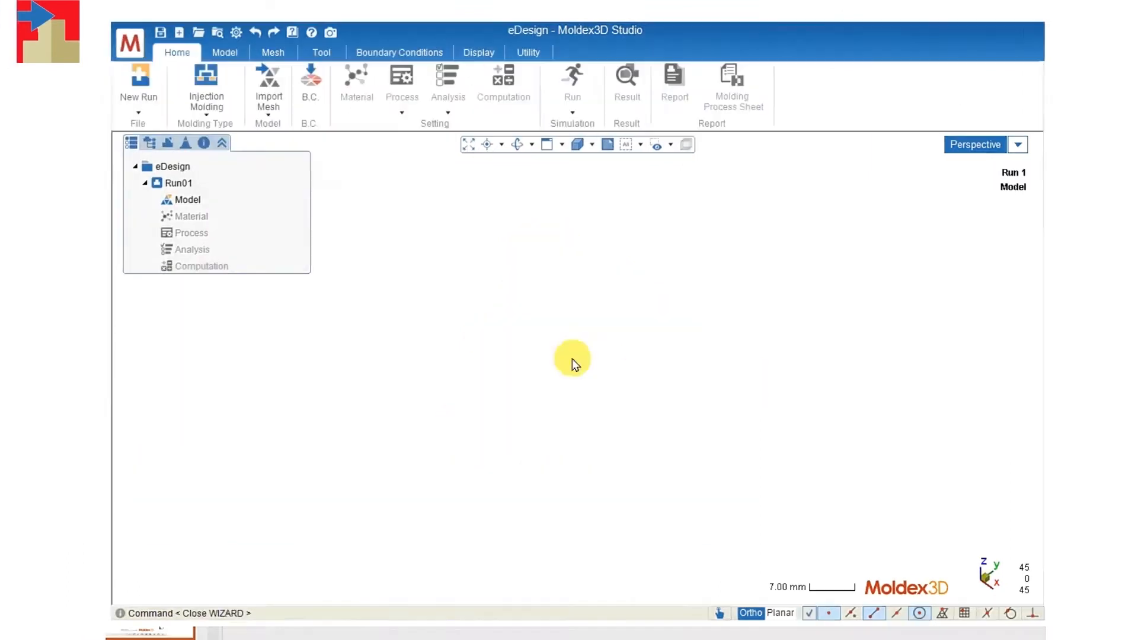
- Place three pin gates on the flange's corner bosses and confirm them
left_click(214, 51)
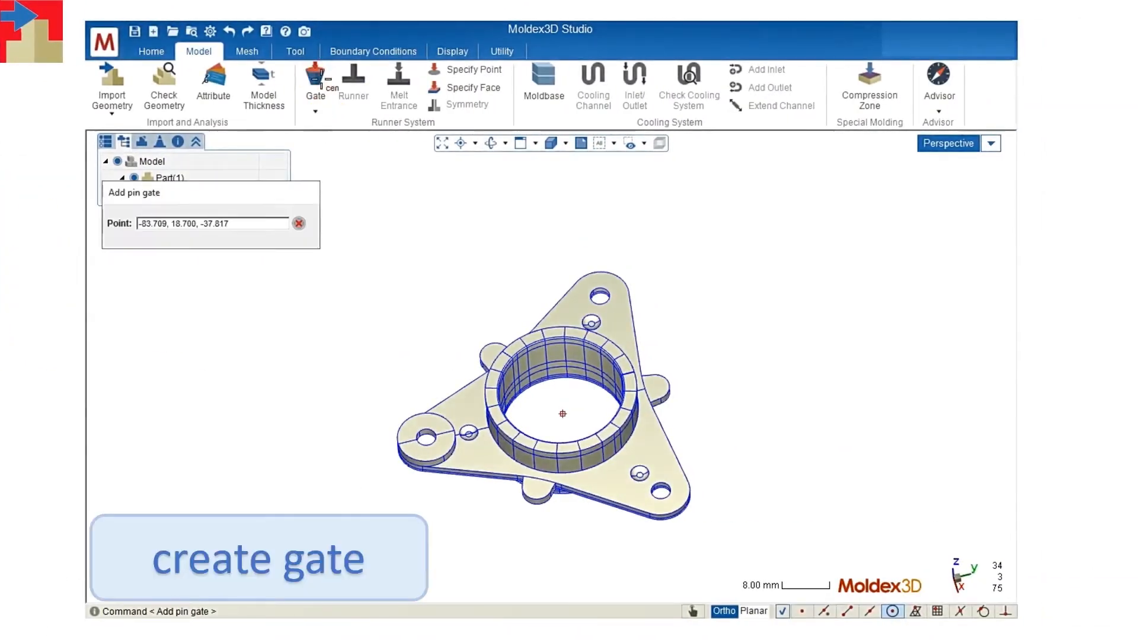
left_click(591, 301)
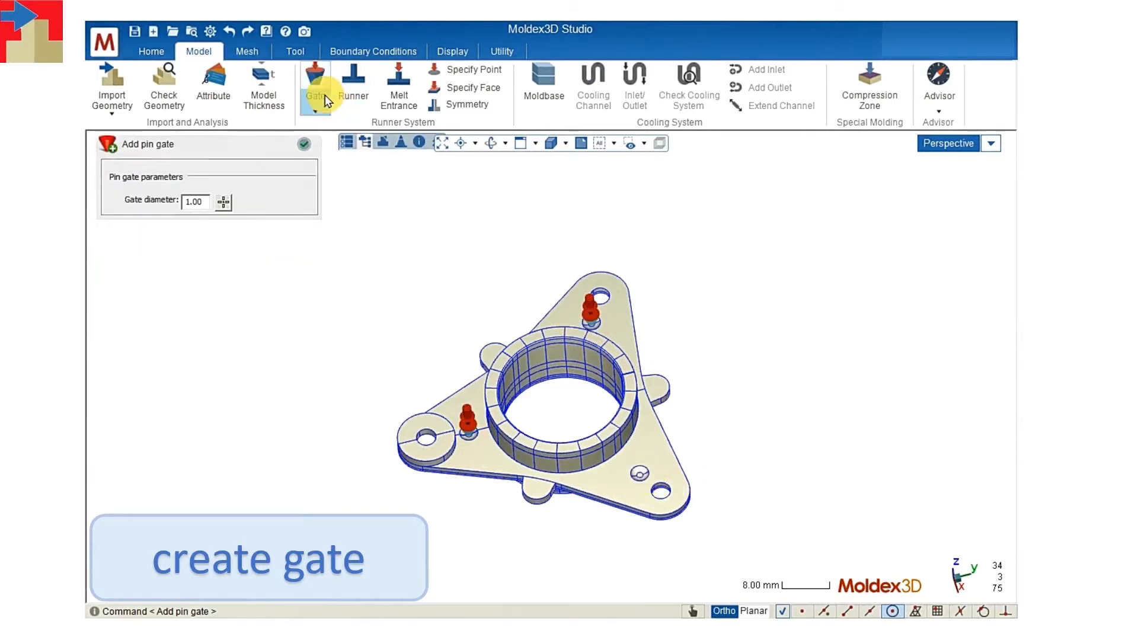
left_click(638, 457)
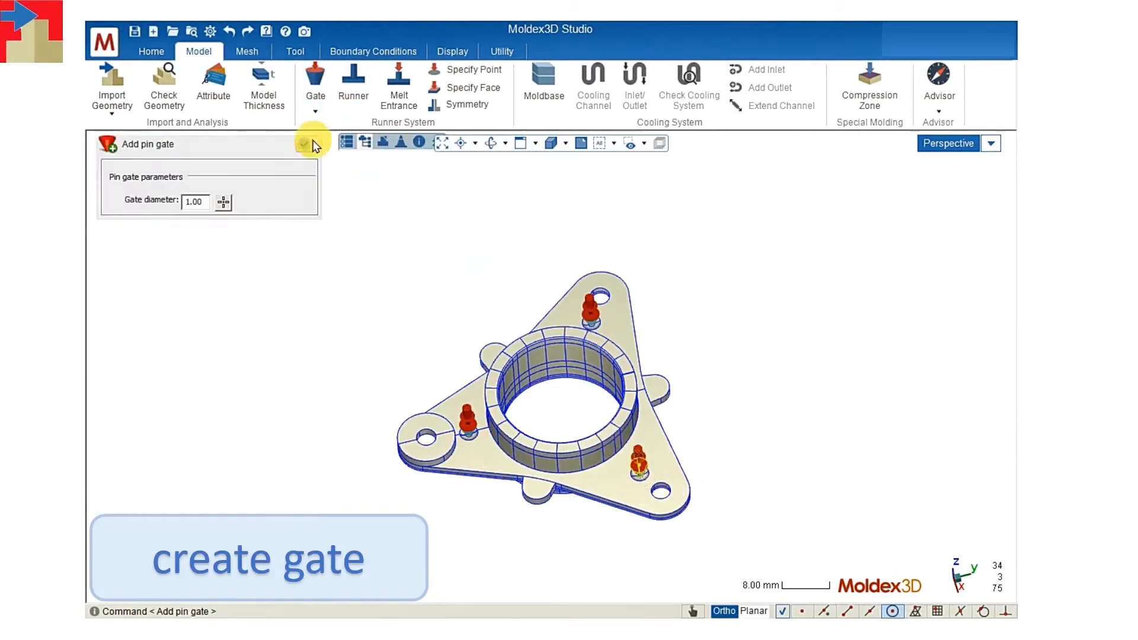
left_click(353, 83)
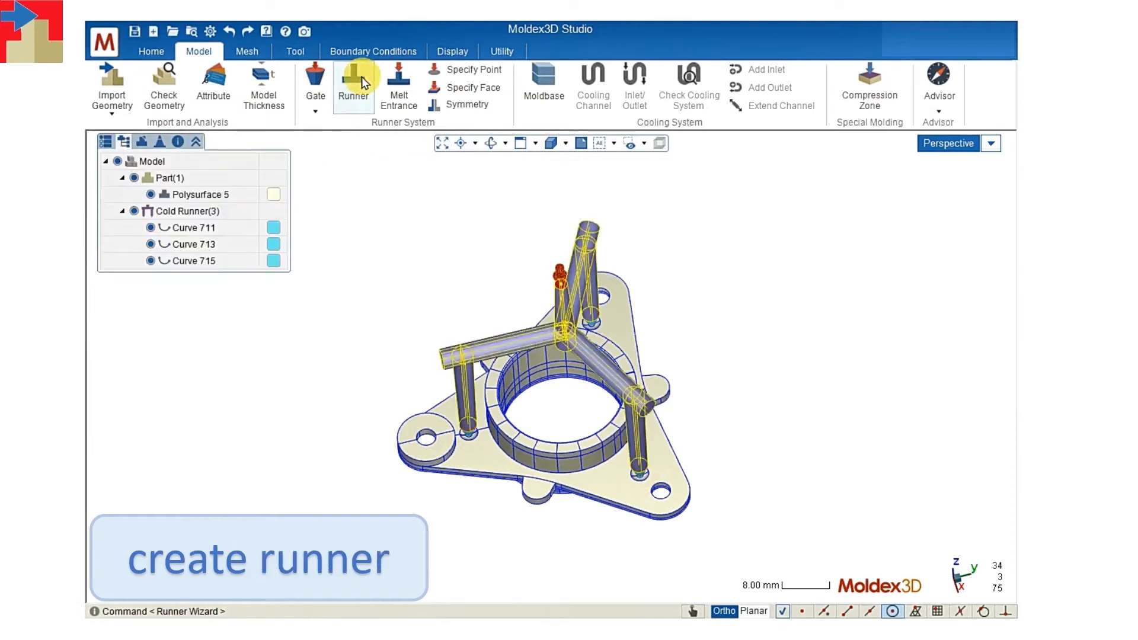
- Generate a 3-plate cold runner with sprue and melt entrance, plate height PH 21.707
left_click(353, 87)
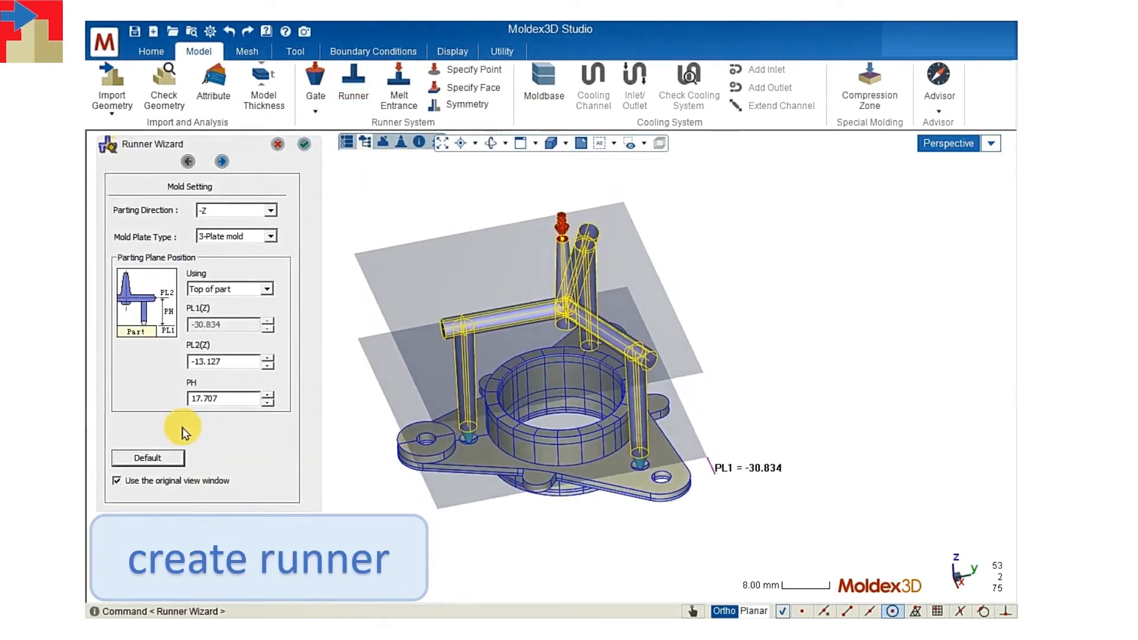
left_click(270, 393)
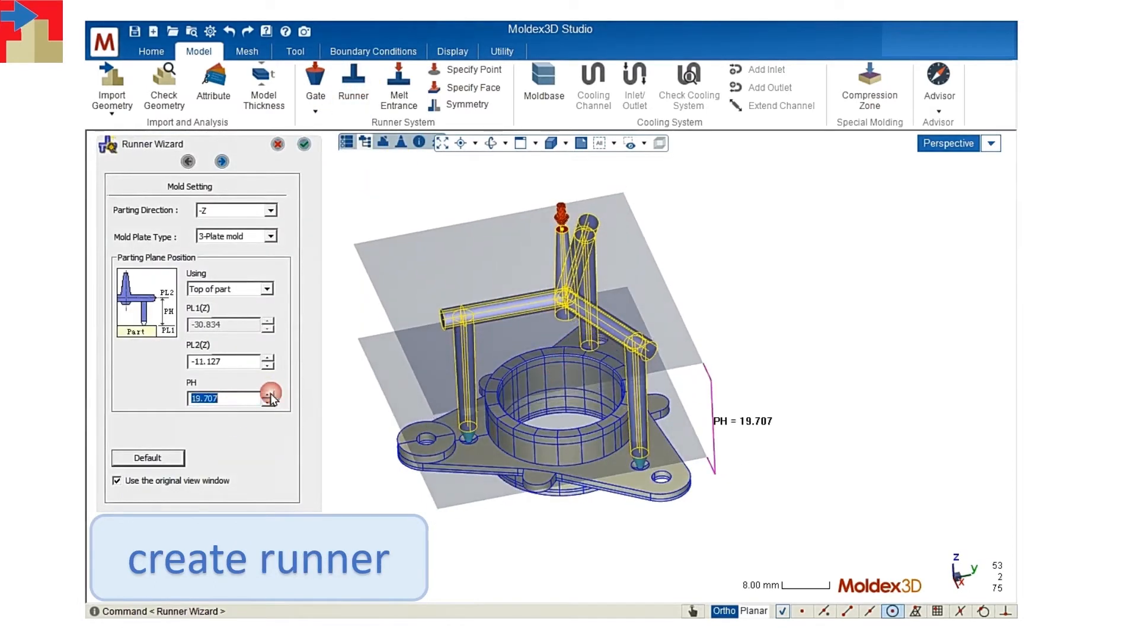
left_click(270, 393)
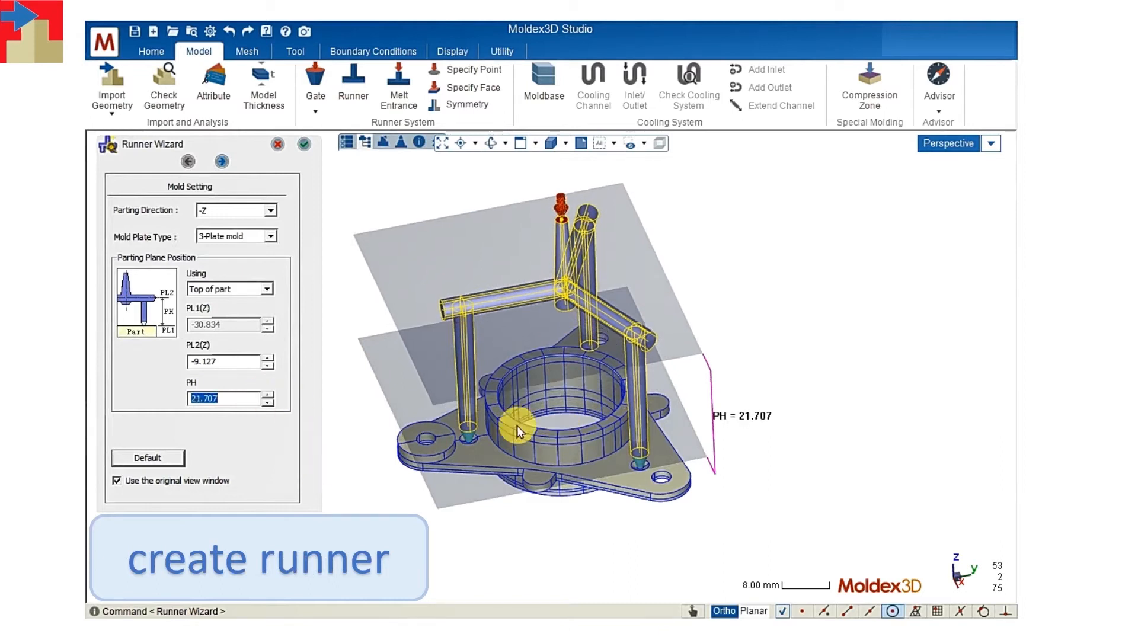
left_click(304, 143)
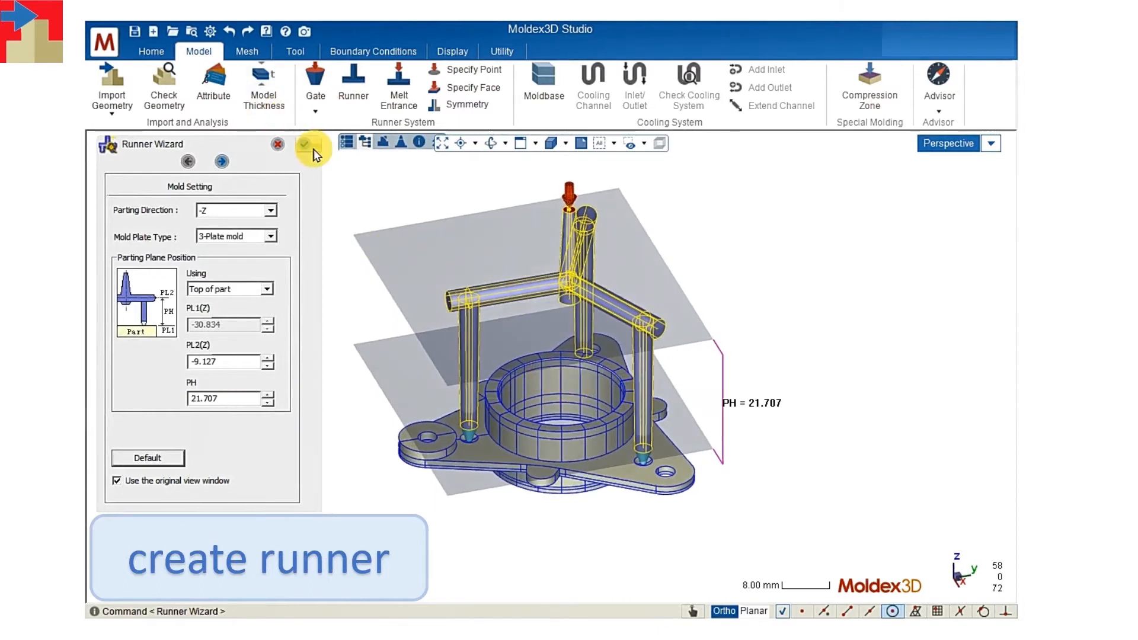
left_click(304, 143)
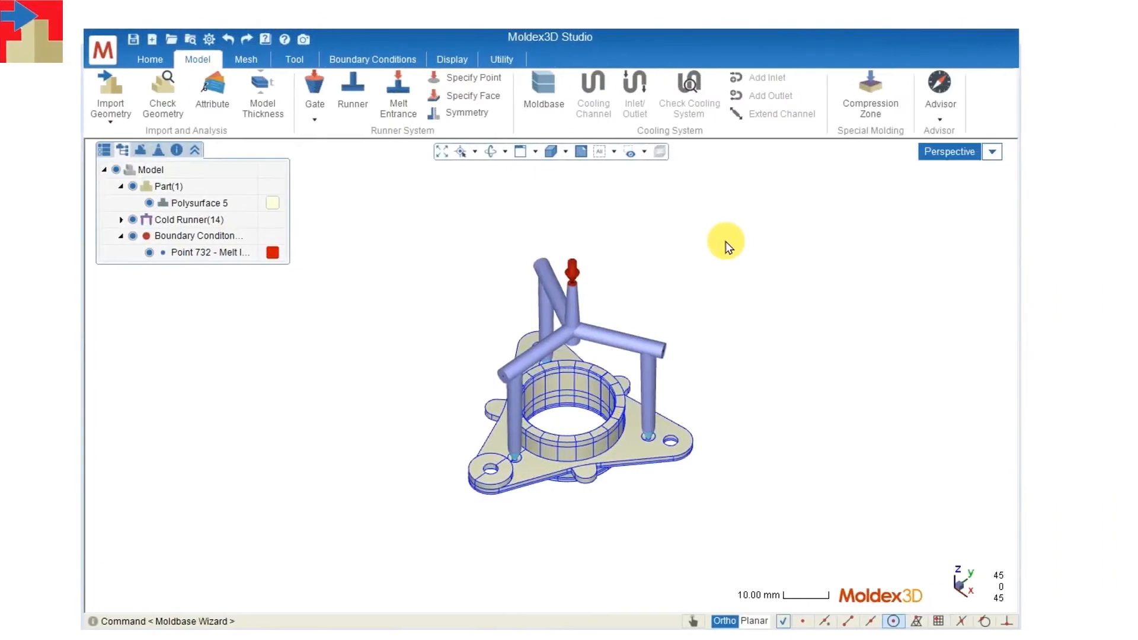
- Create a mold base with size L 180 by W 190 around the part and runner
left_click(542, 87)
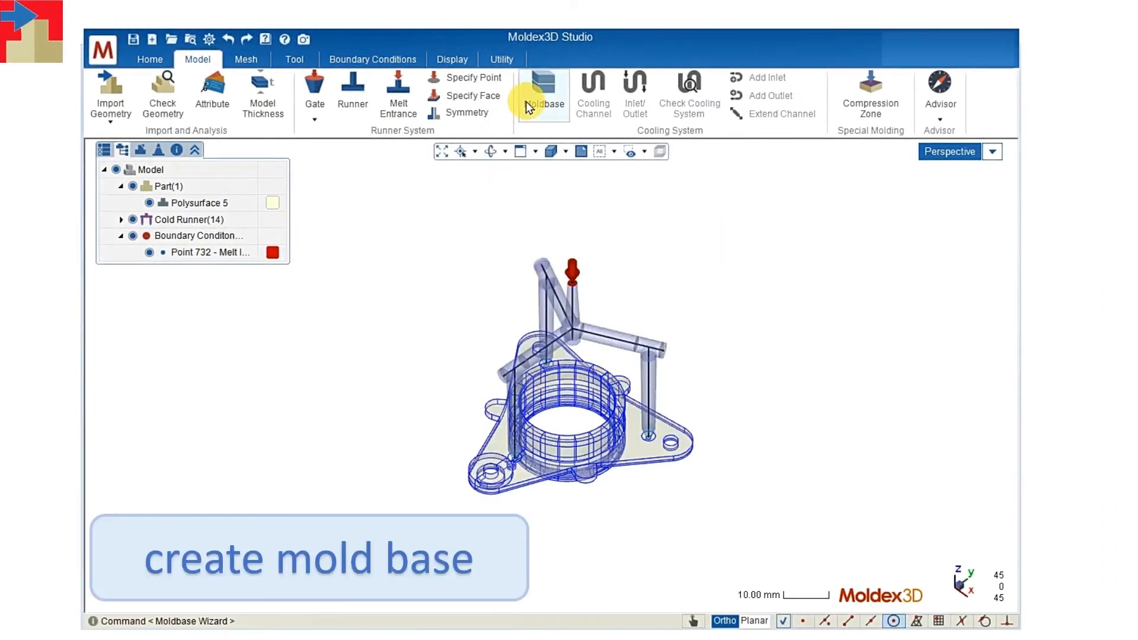
left_click(543, 94)
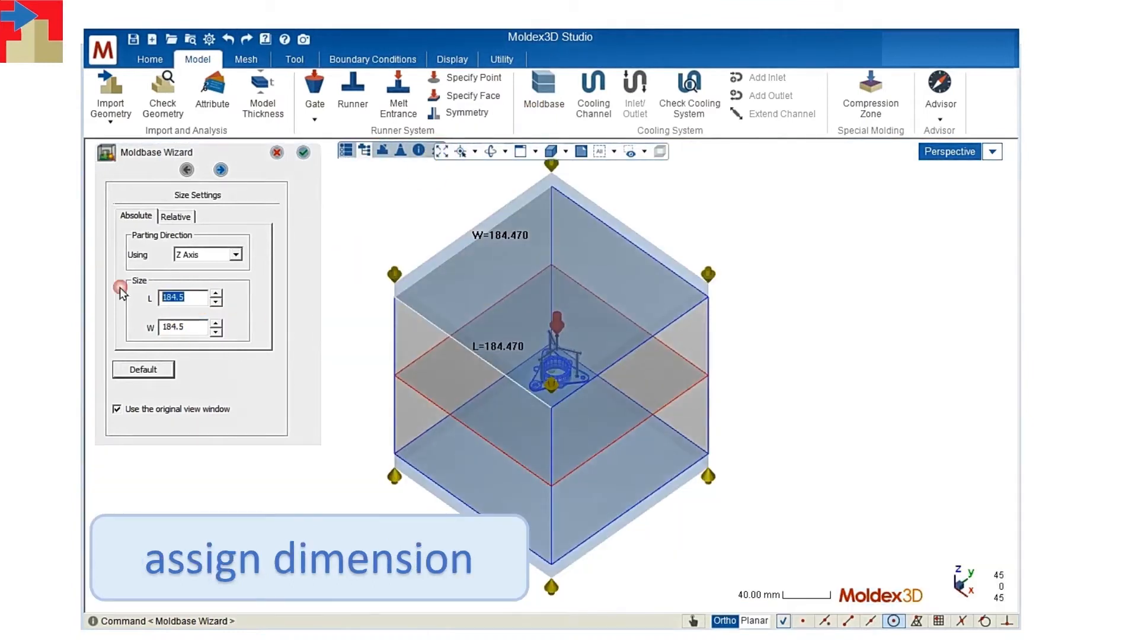
type("180")
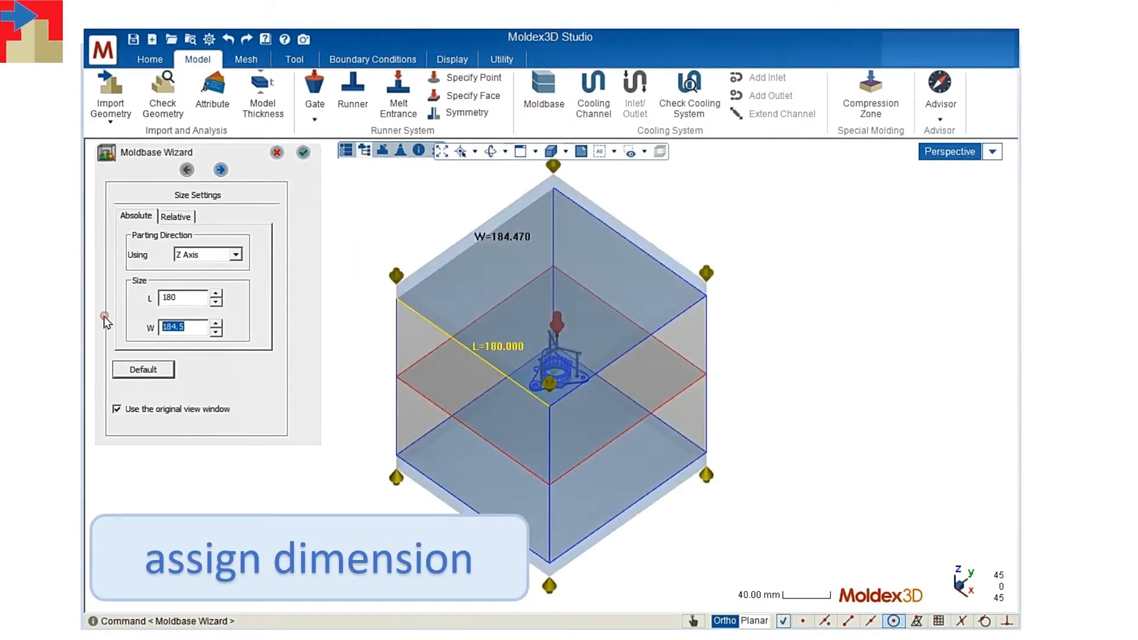
type("190")
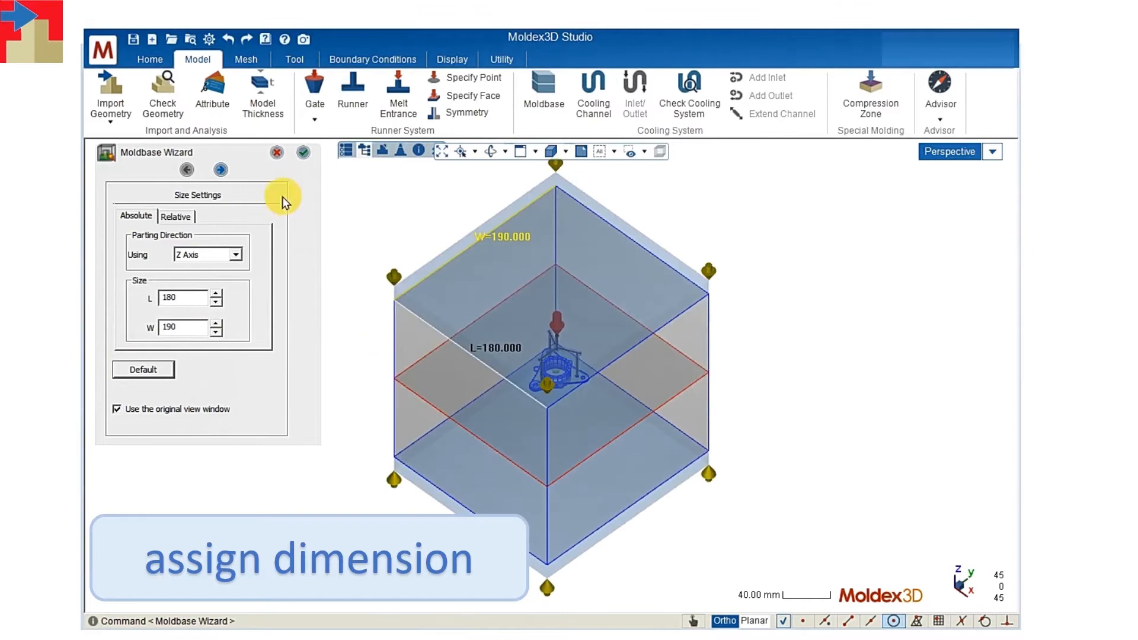
left_click(303, 152)
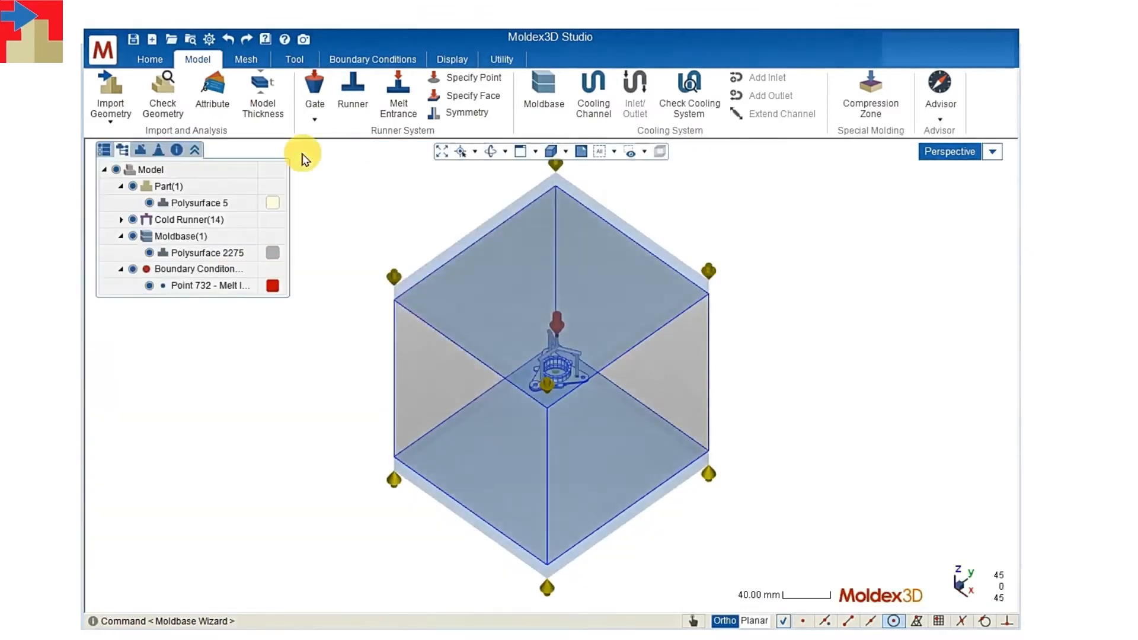
- Lay out 6 mm cooling channels along the Y axis with C 60 and run the cooling system check (OK)
left_click(593, 95)
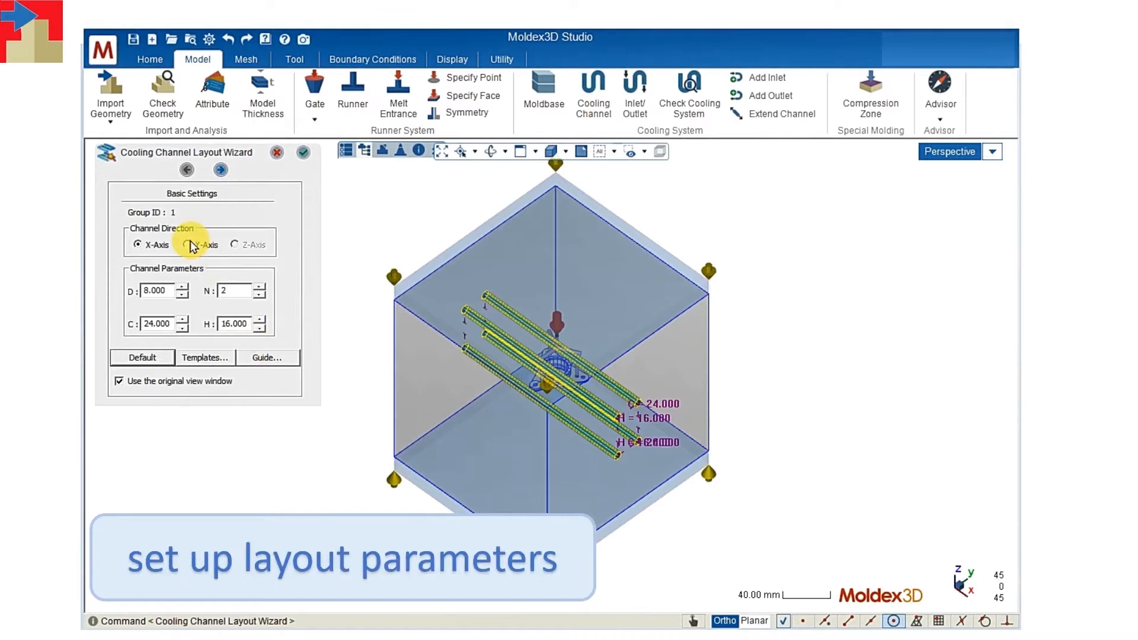
left_click(191, 244)
type("60")
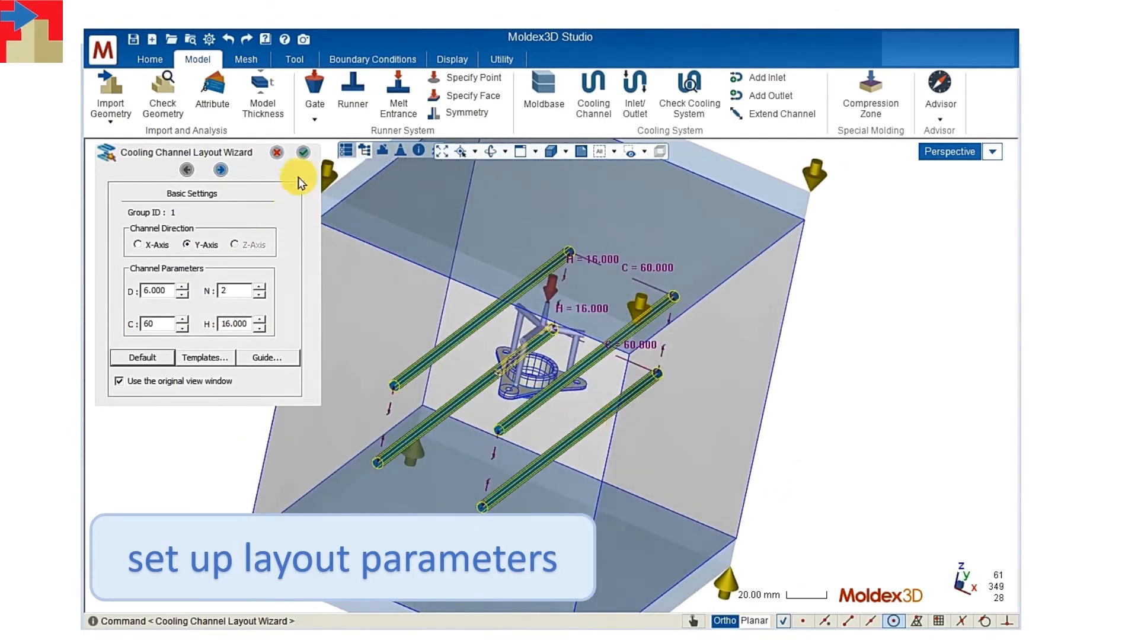
left_click(303, 153)
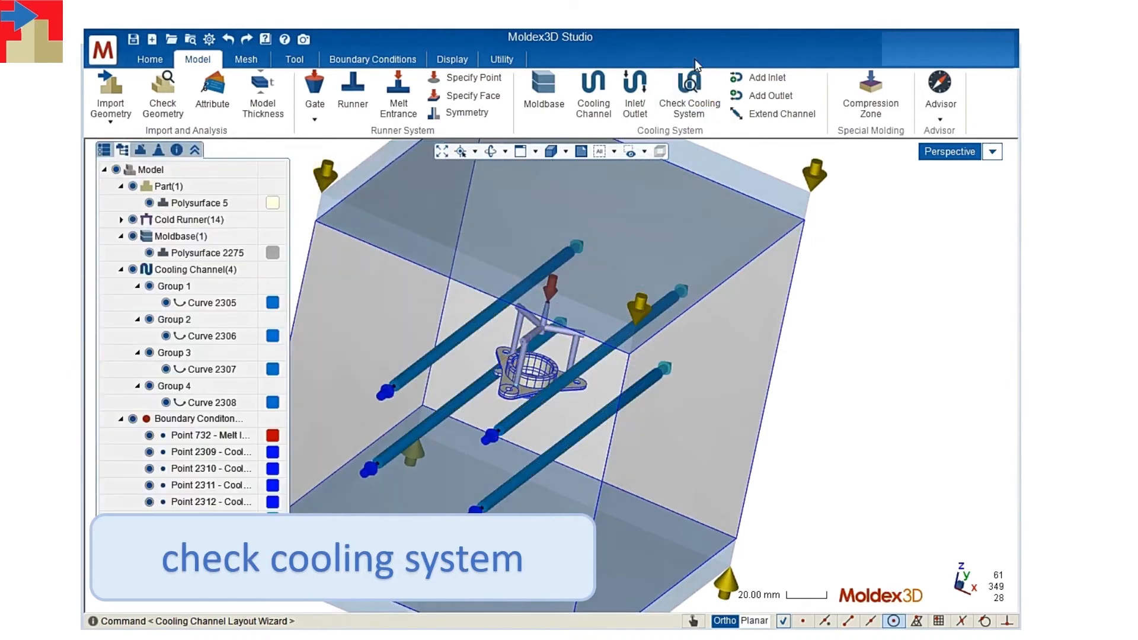
left_click(687, 95)
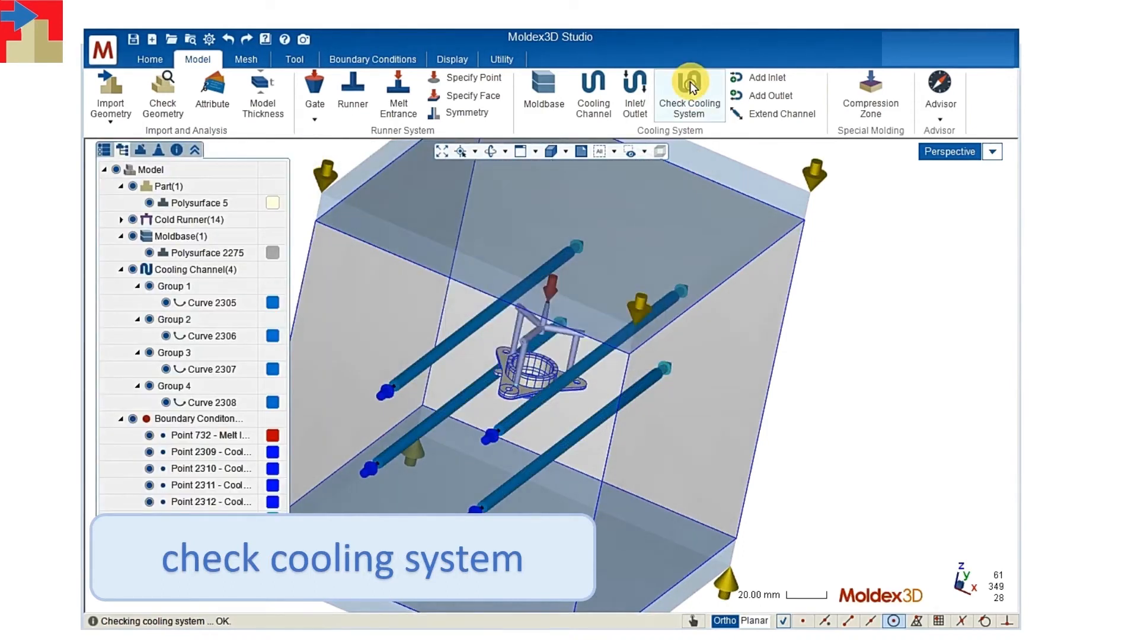
left_click(688, 95)
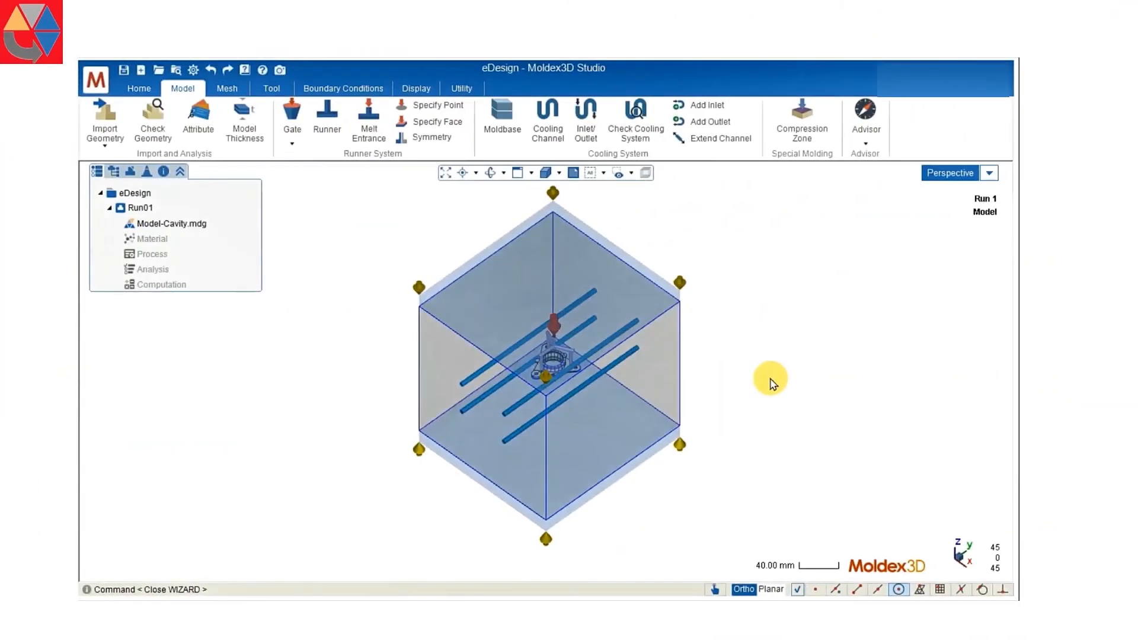
- Choose the eDesign meshing mode and confirm the mesh accuracy level
left_click(226, 88)
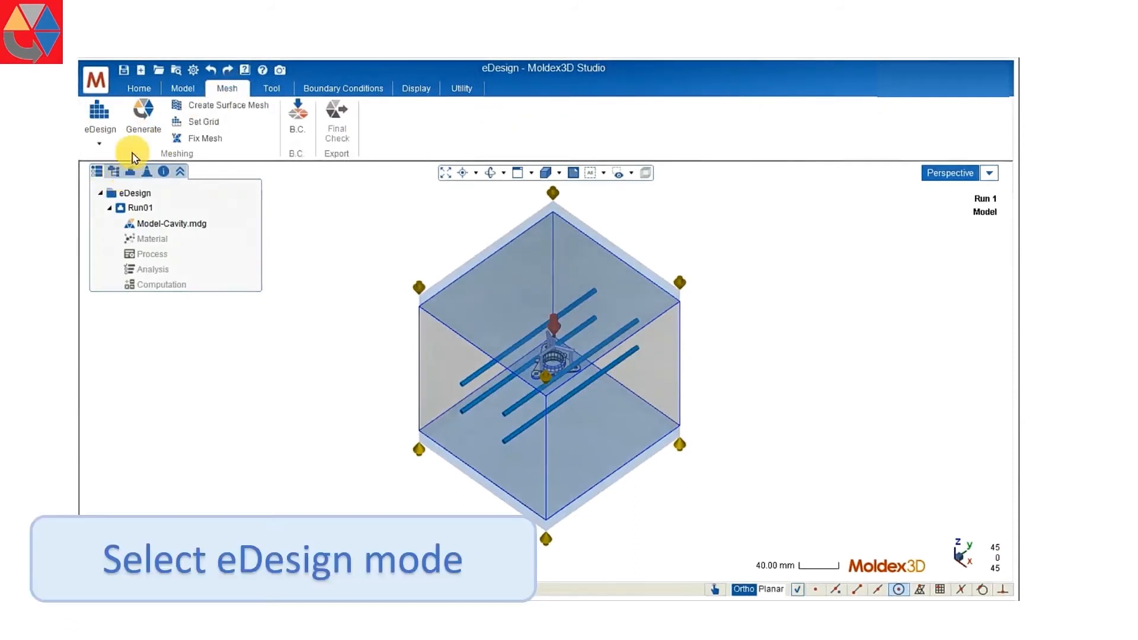
left_click(144, 120)
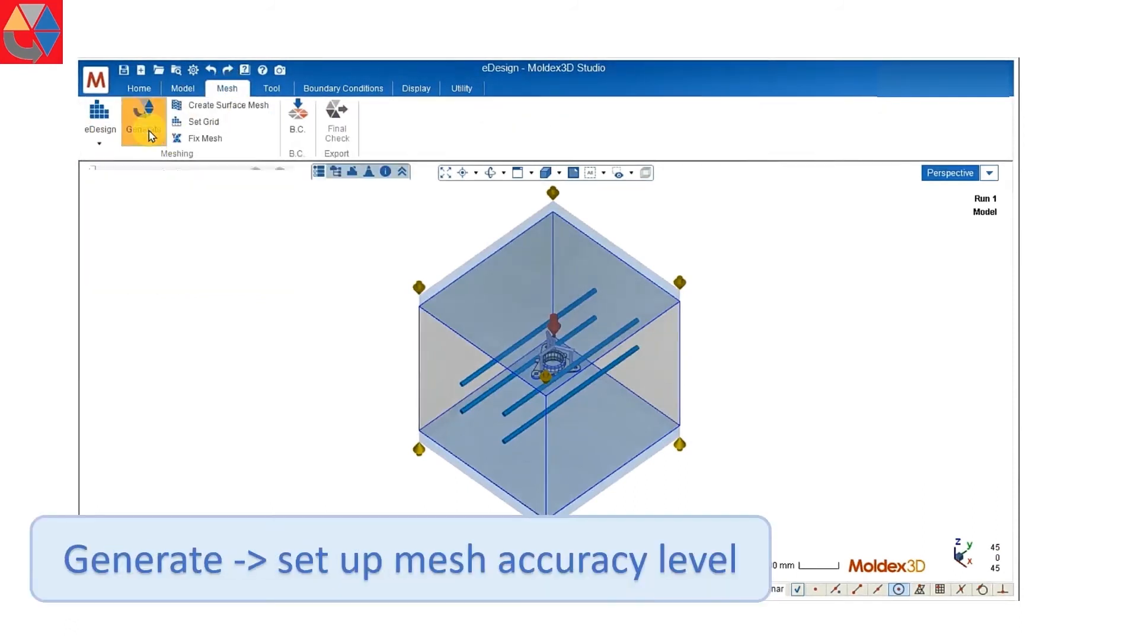
left_click(144, 120)
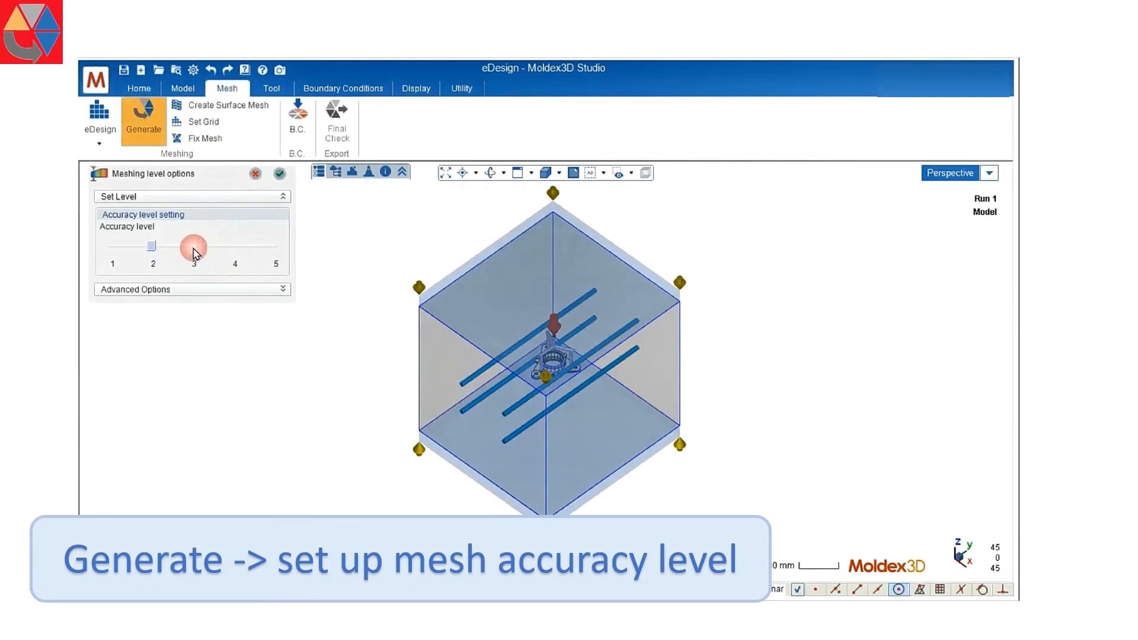
left_click(280, 173)
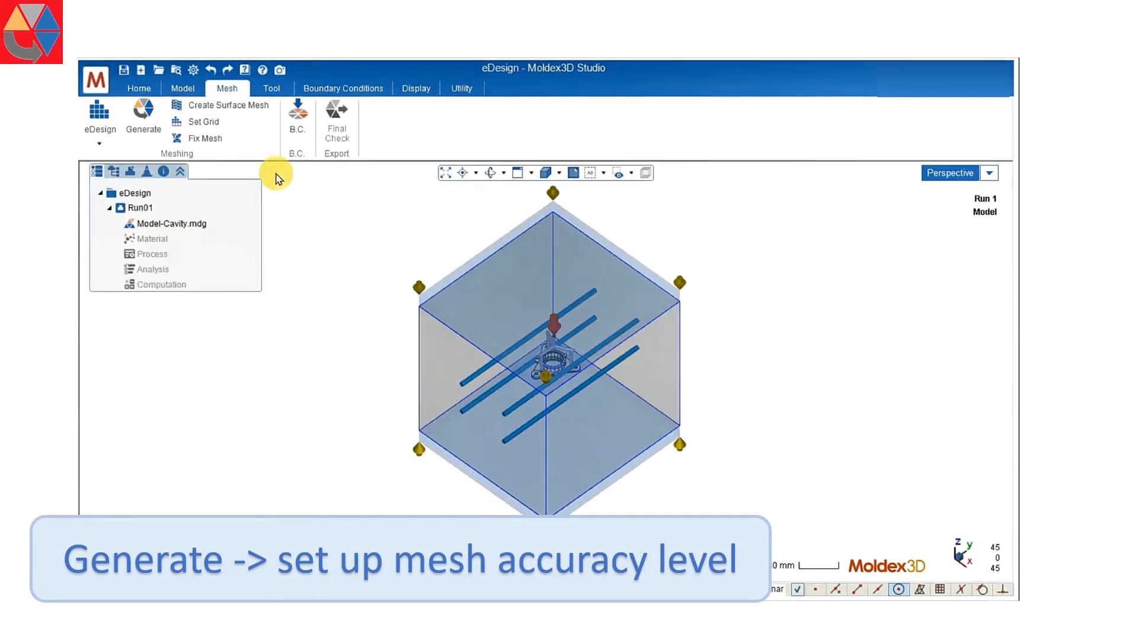
left_click(144, 116)
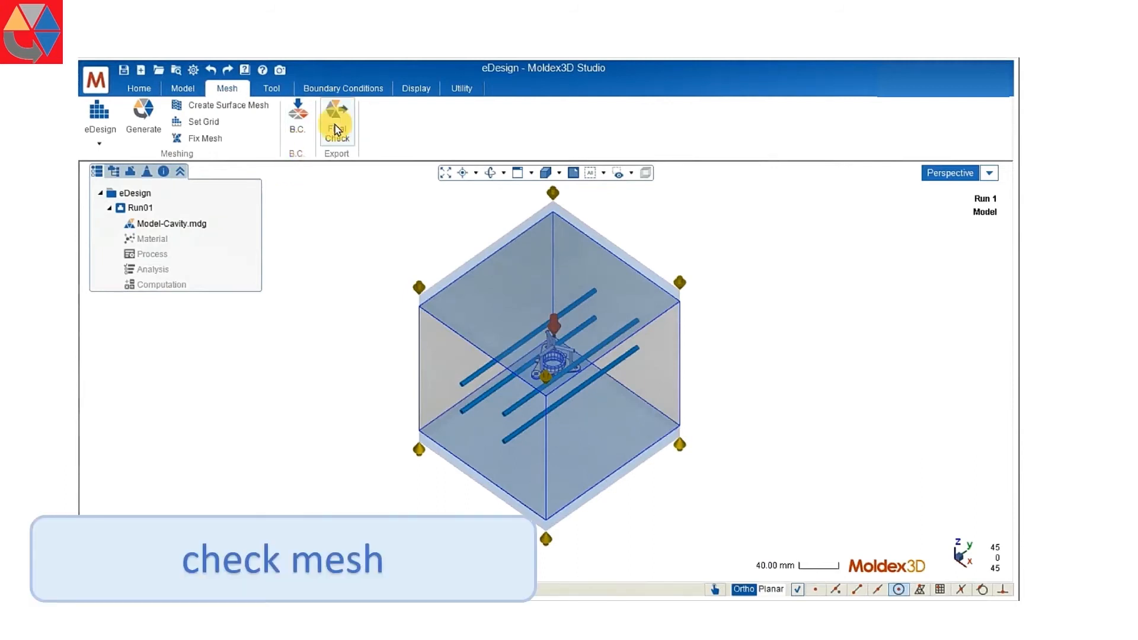
- Run the final mesh check and export Cavity.mde, confirming the mesh is ready for analysis
left_click(335, 123)
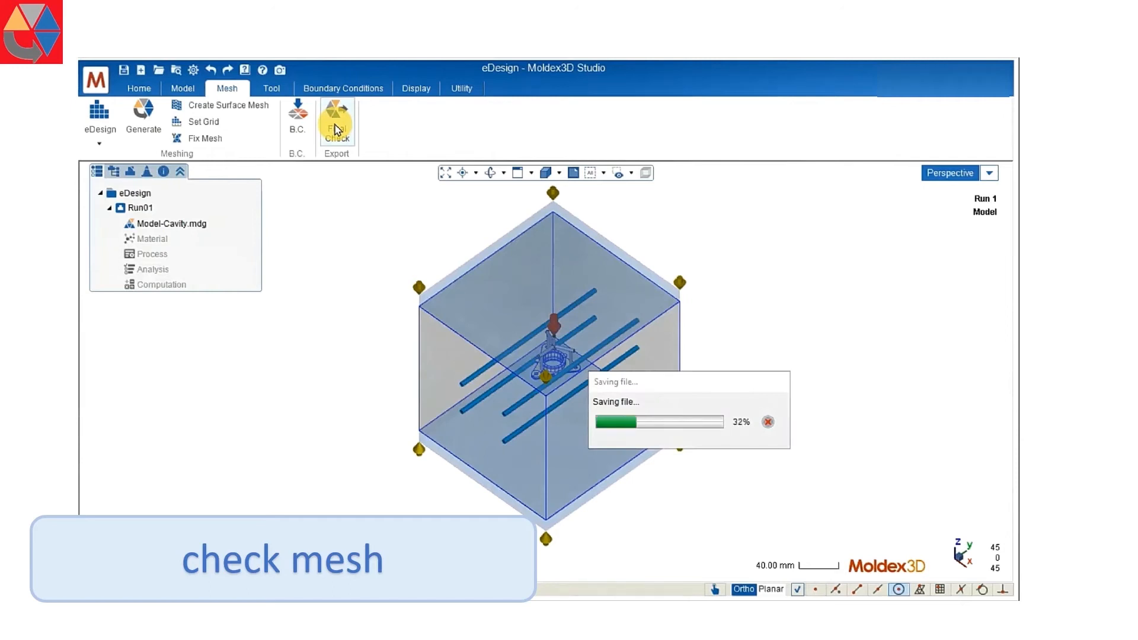
left_click(335, 119)
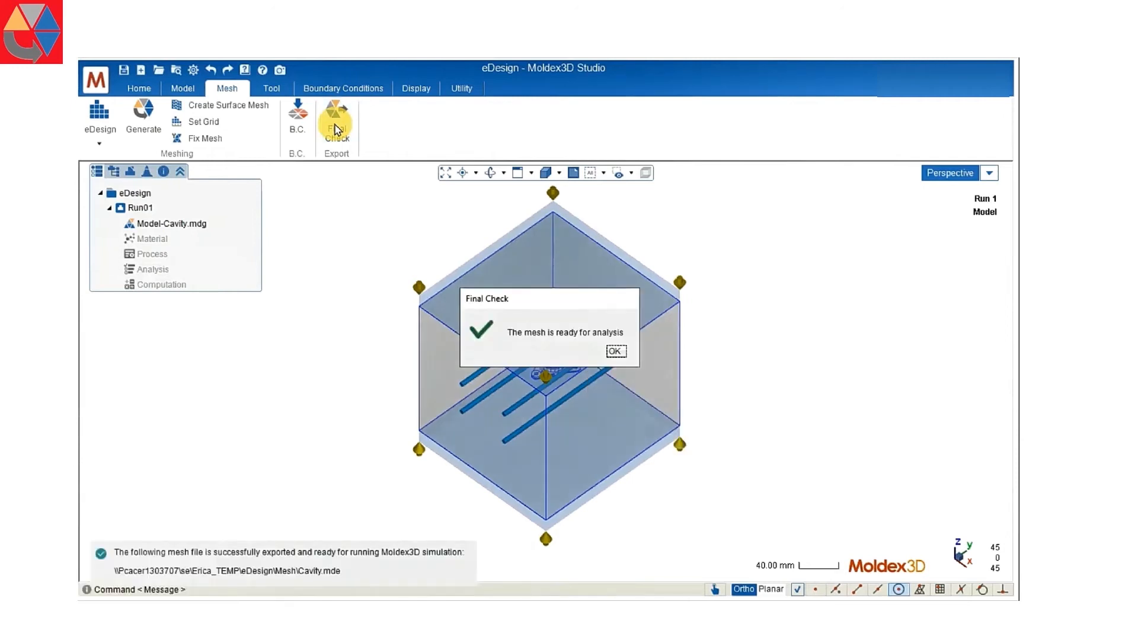
left_click(614, 351)
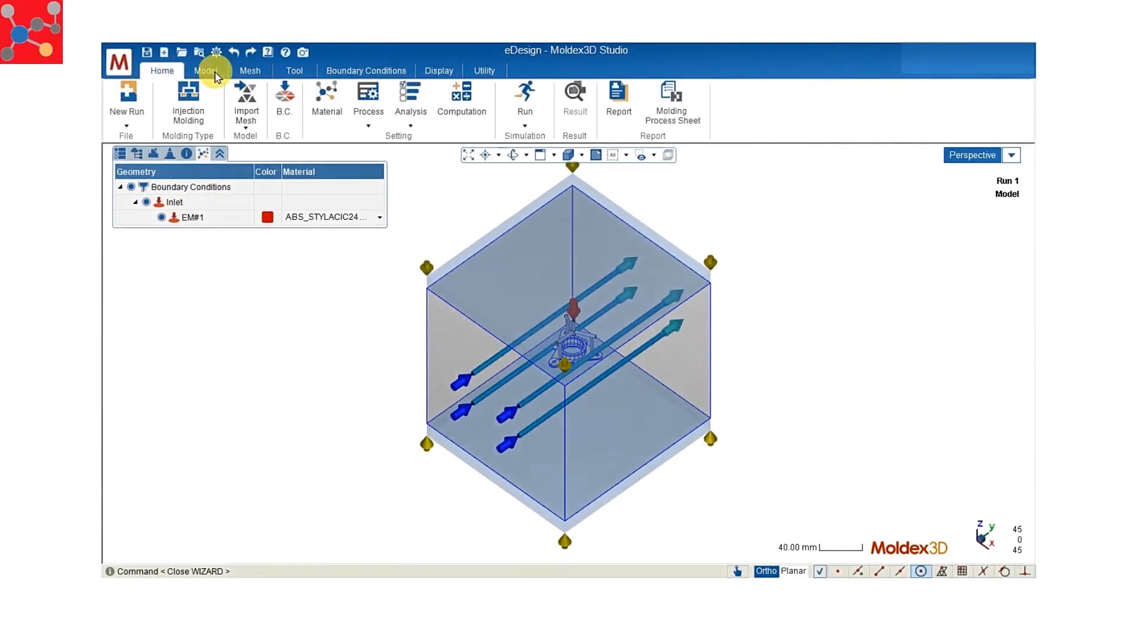
- Select ABS STYLAC 191 (Asahi Kasei) from the Moldex3D Bank and apply it as the inlet material
left_click(330, 216)
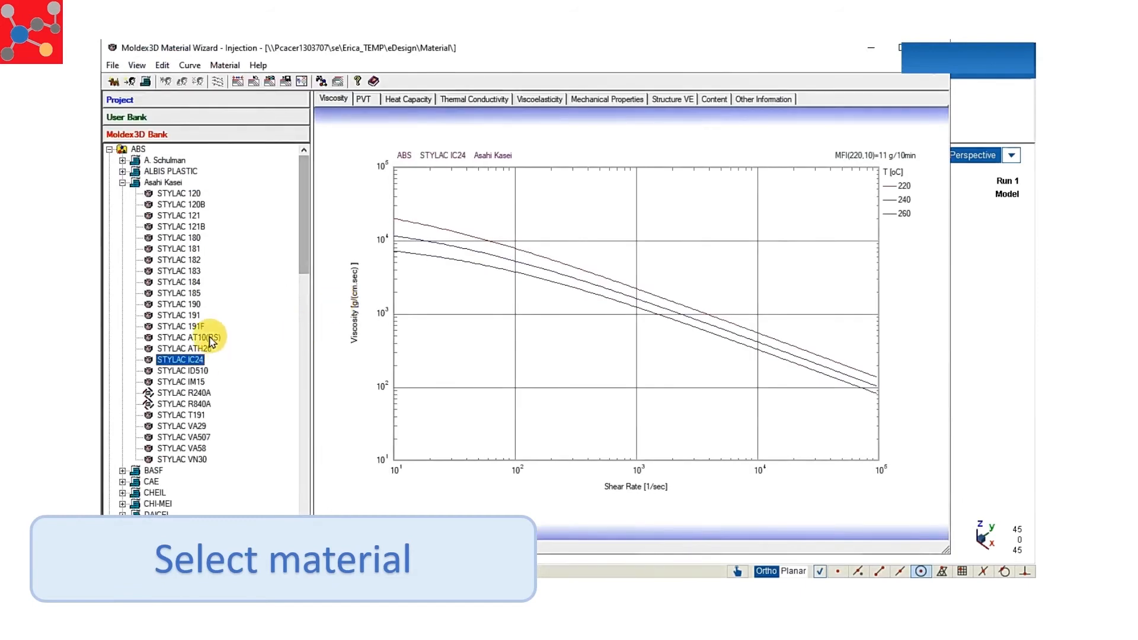
left_click(179, 315)
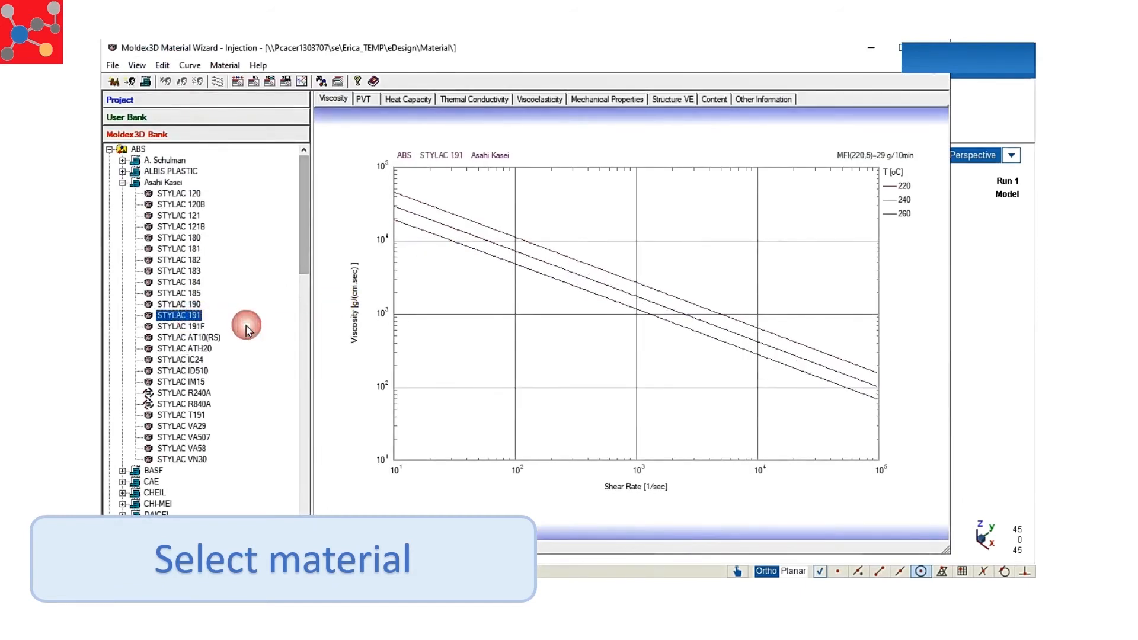
left_click(670, 98)
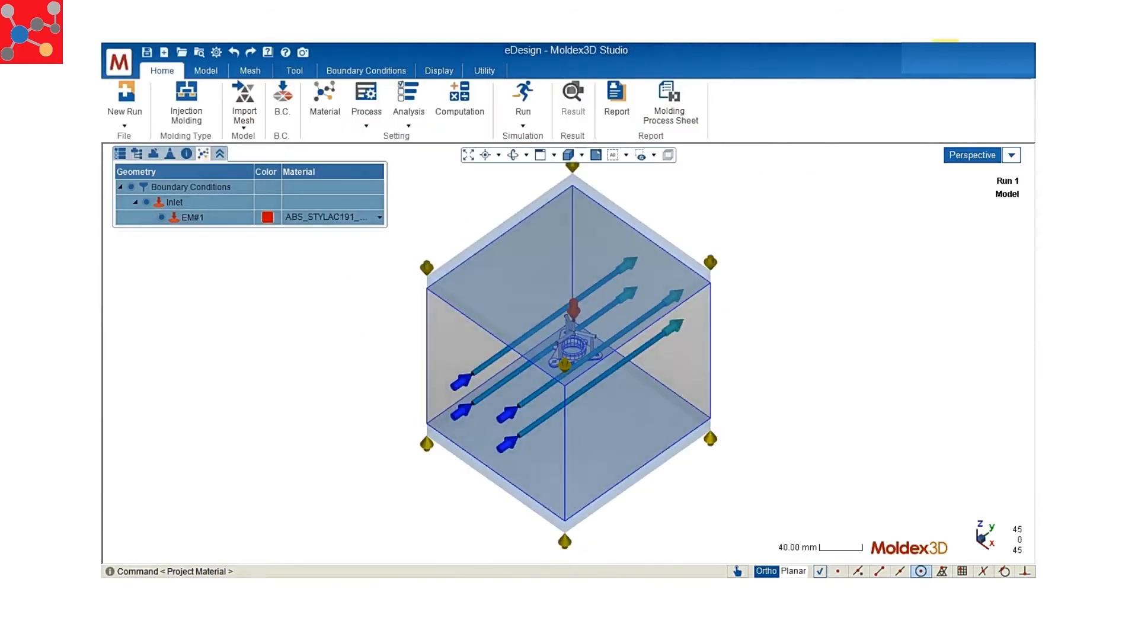
left_click(371, 70)
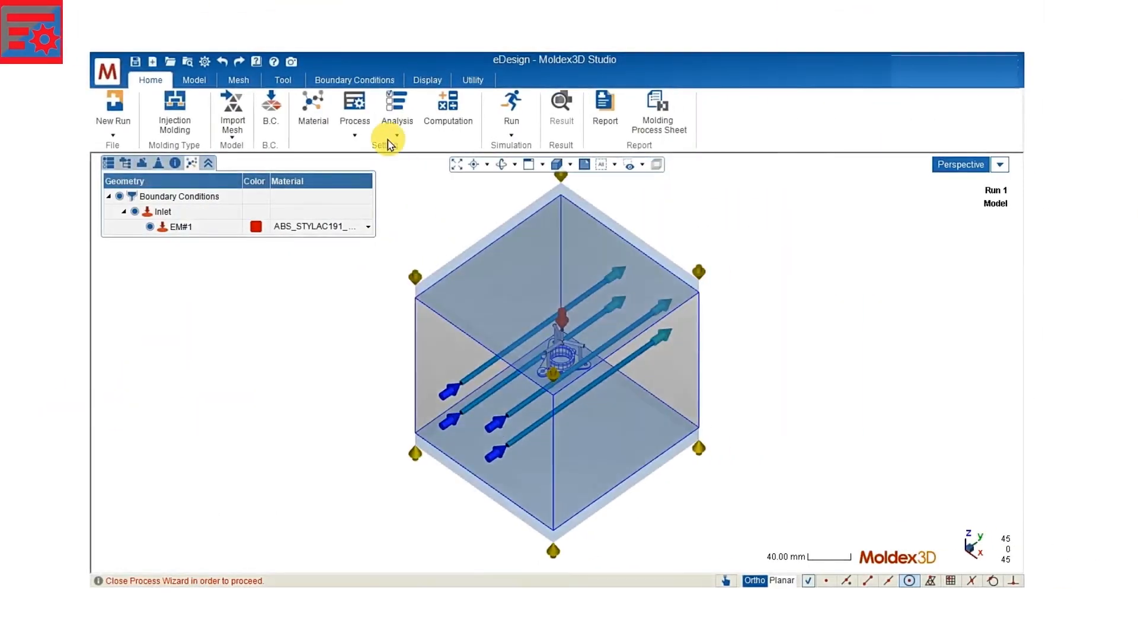
- Set the process conditions' filling time to 1 sec and packing time to 3 sec
left_click(354, 105)
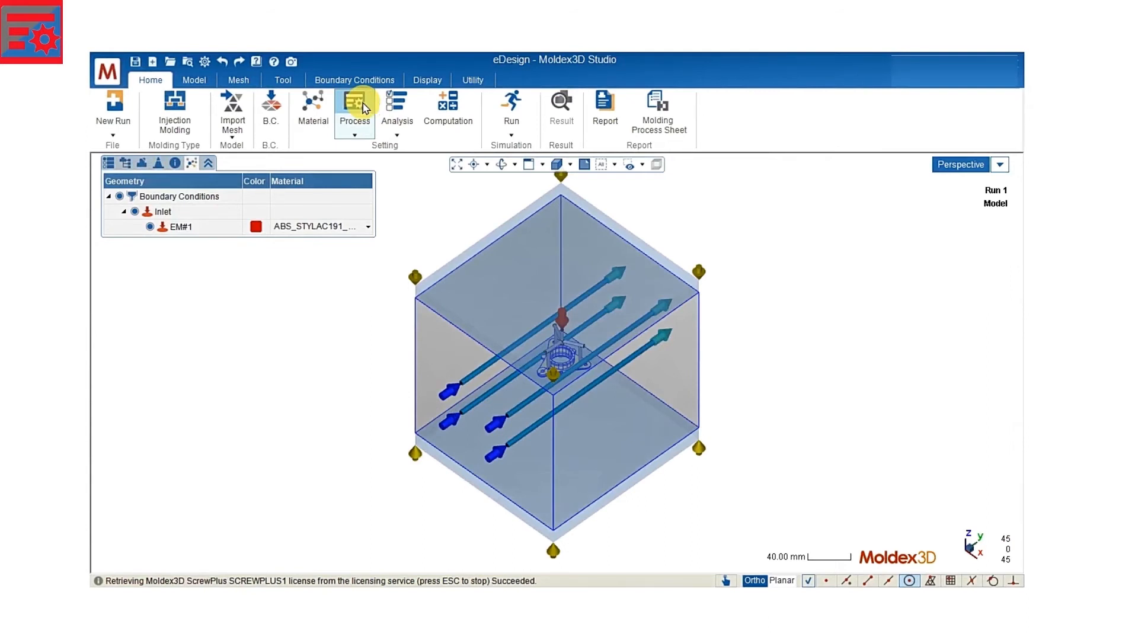
left_click(353, 102)
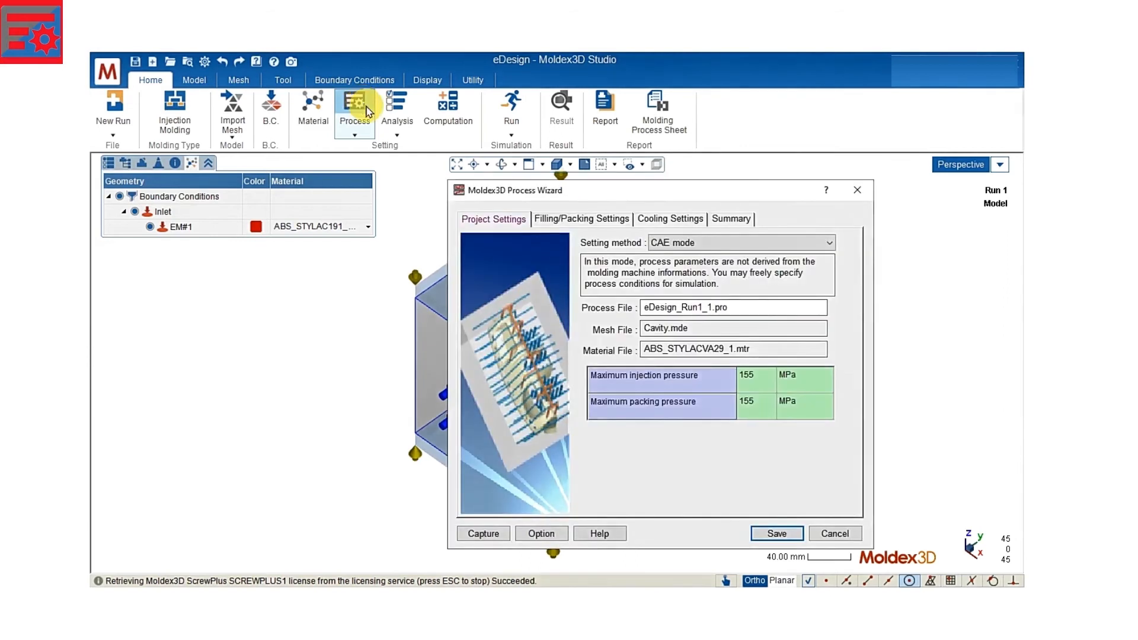
left_click(581, 218)
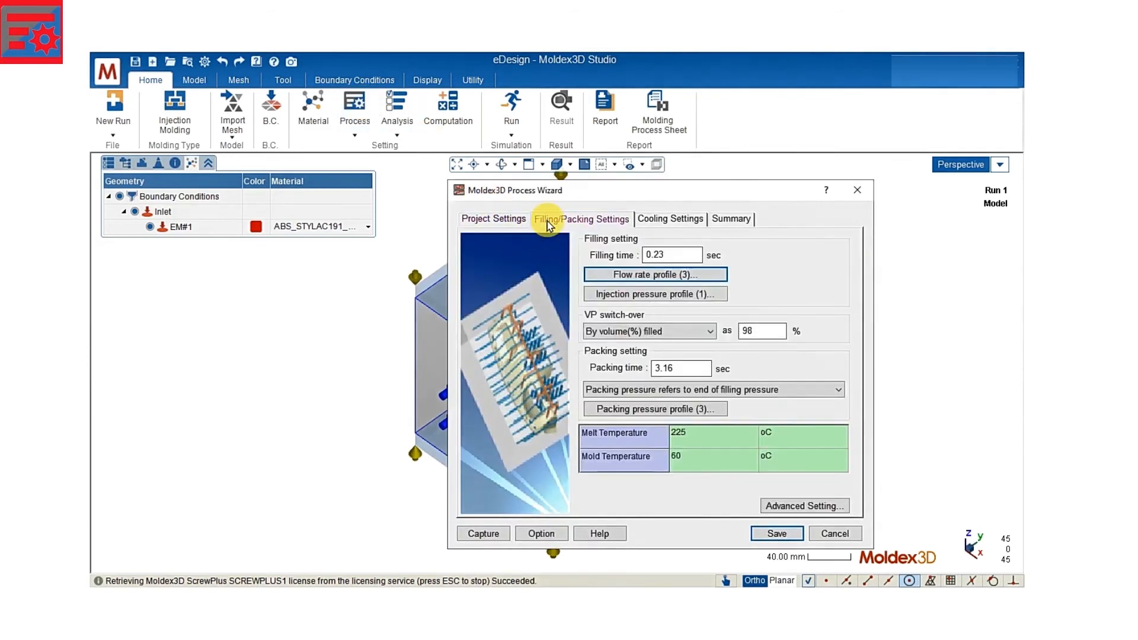
left_click(671, 254)
type("1")
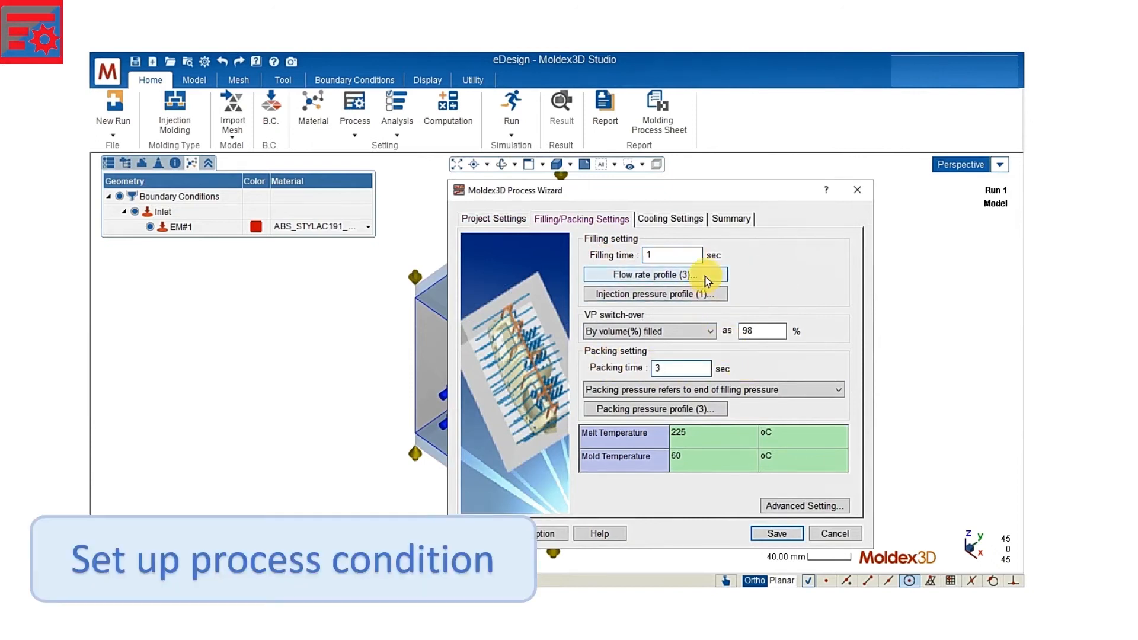
- Review and accept the injection and packing pressure profiles
left_click(655, 274)
type("8")
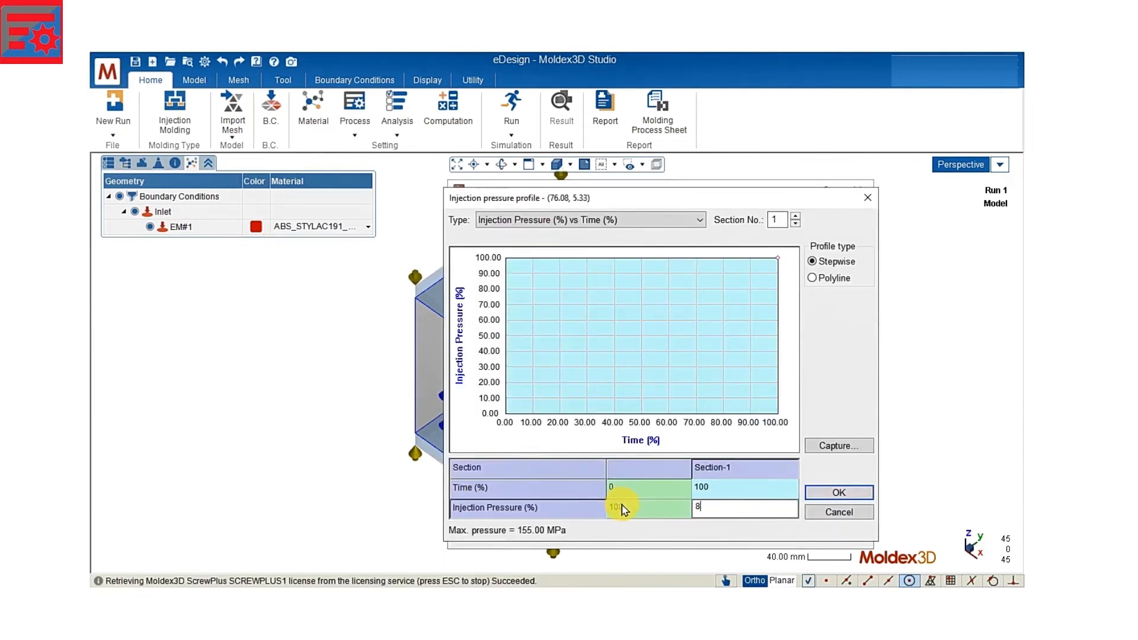
left_click(837, 492)
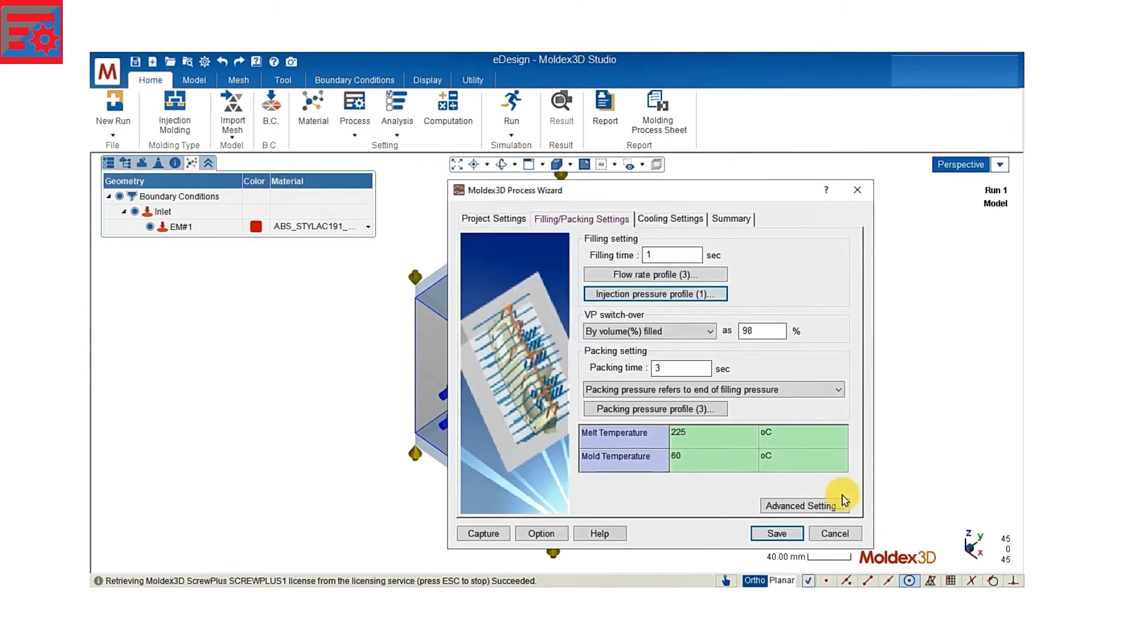
left_click(654, 408)
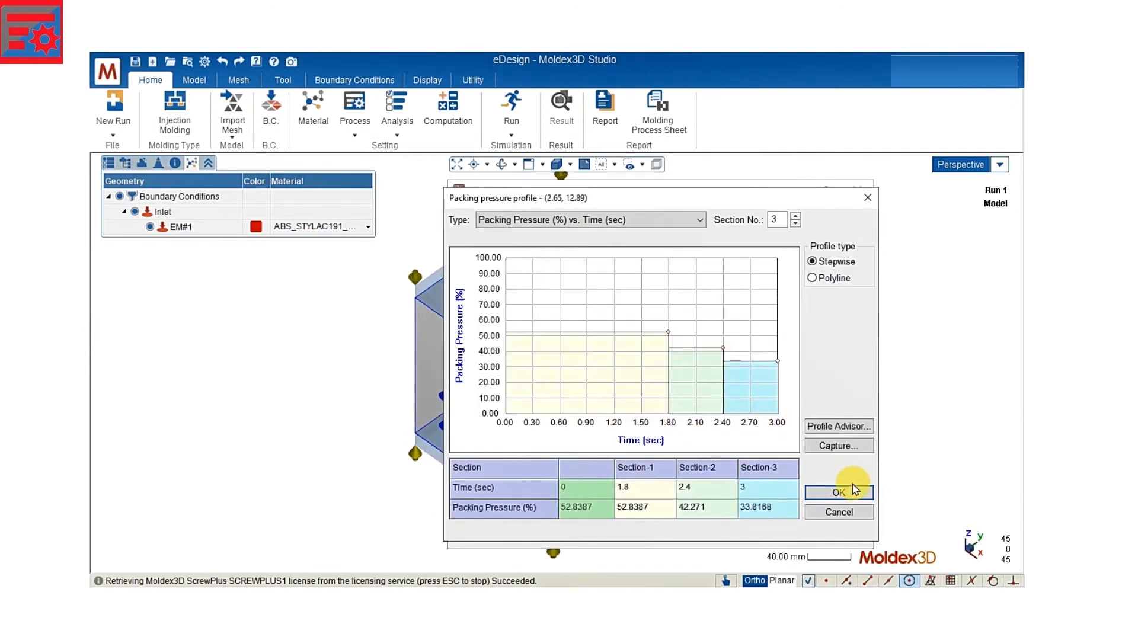
left_click(838, 492)
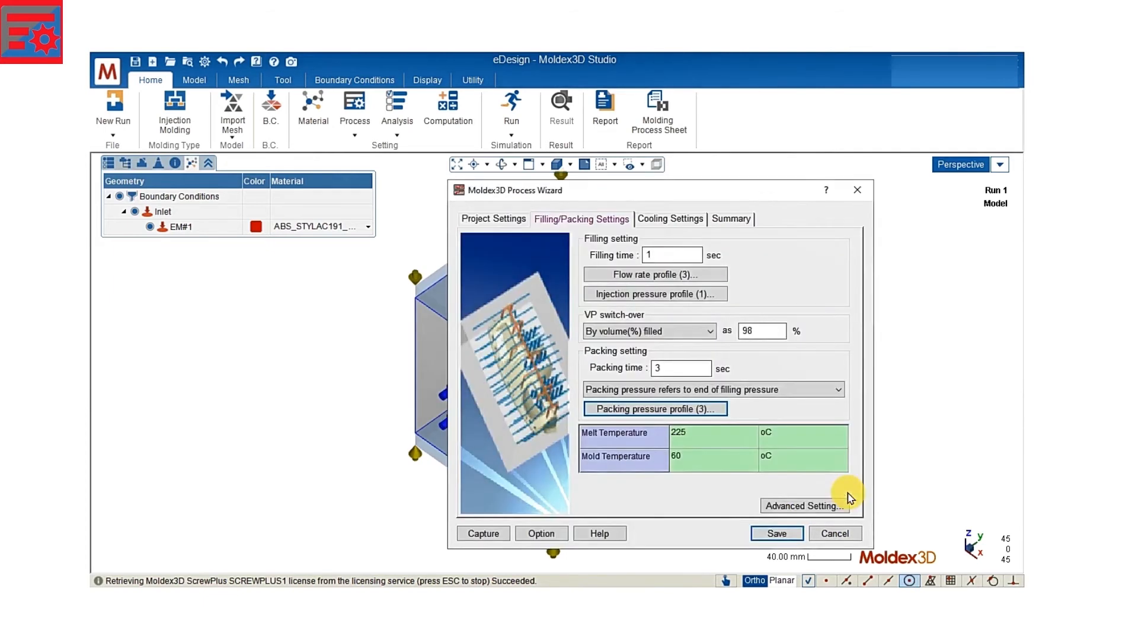
left_click(670, 218)
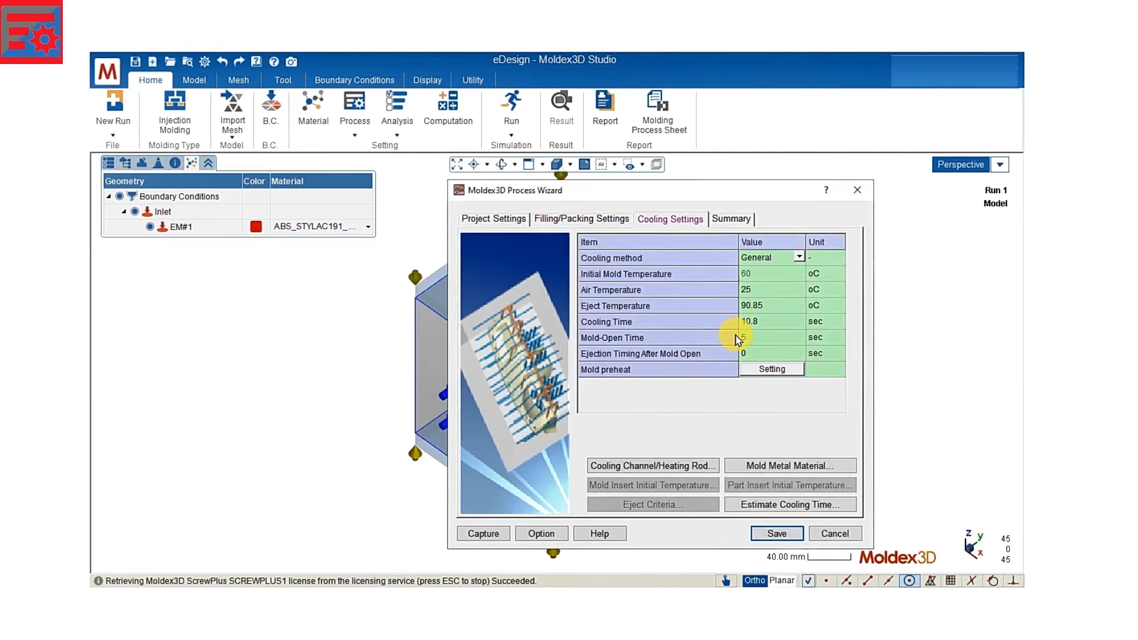
- Set cooling time to 8 sec and review the process summary showing a 17 sec cycle
left_click(771, 321)
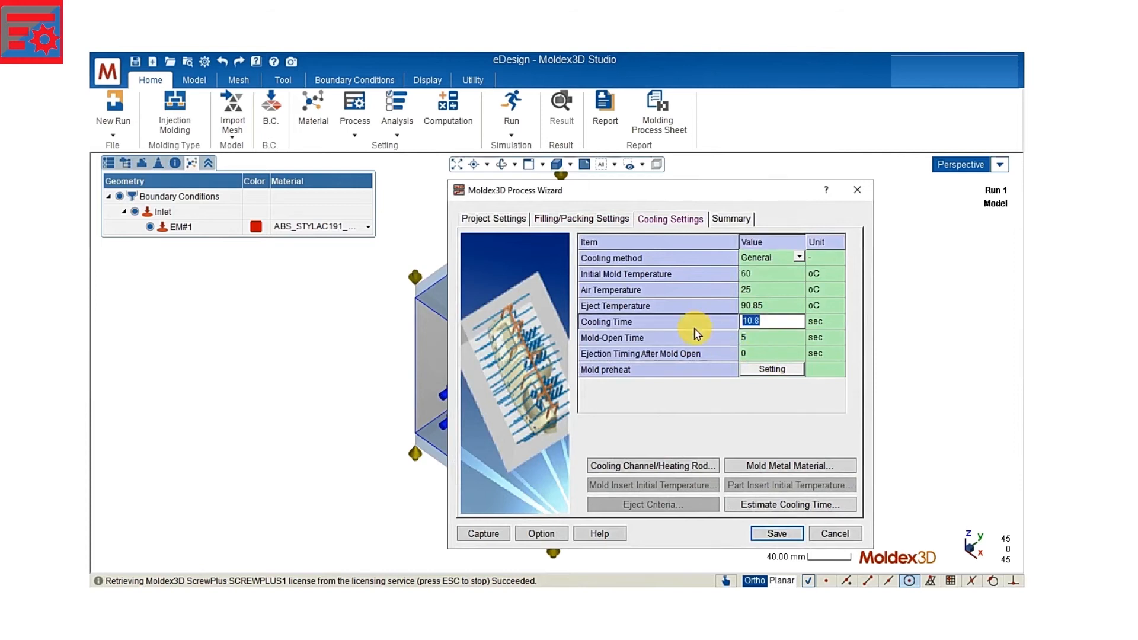
left_click(770, 337)
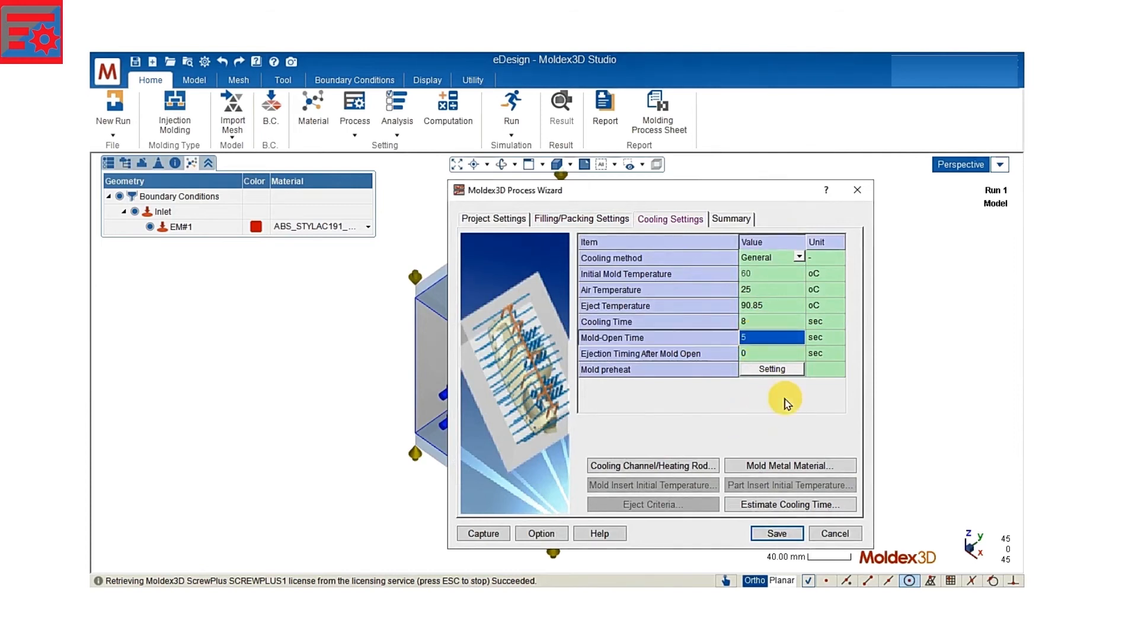
mouse_move(722, 231)
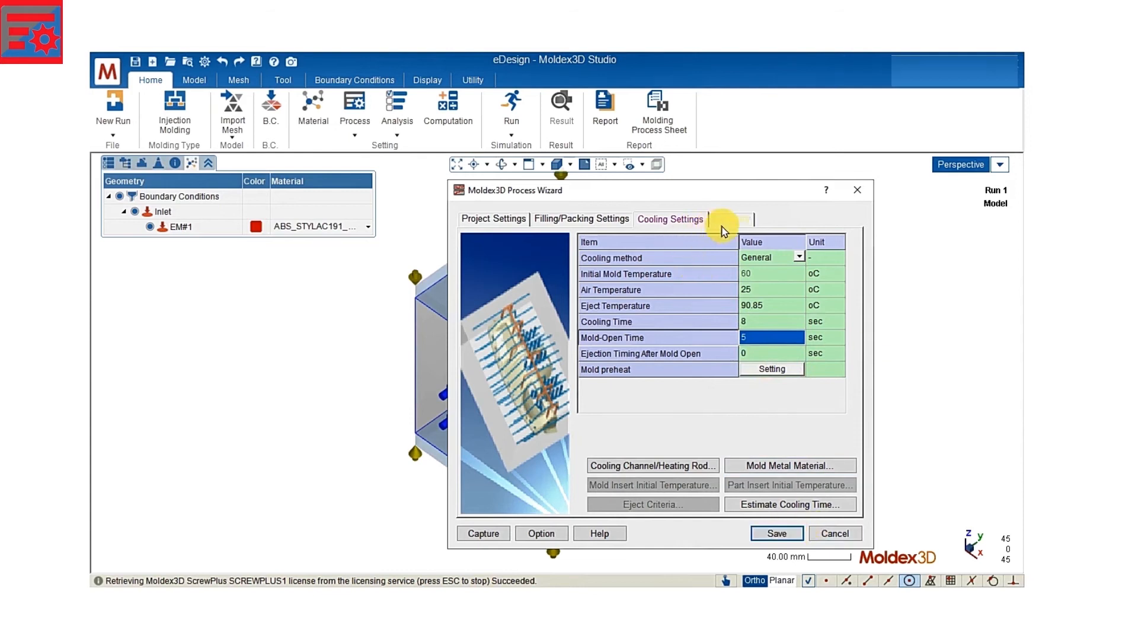
left_click(732, 218)
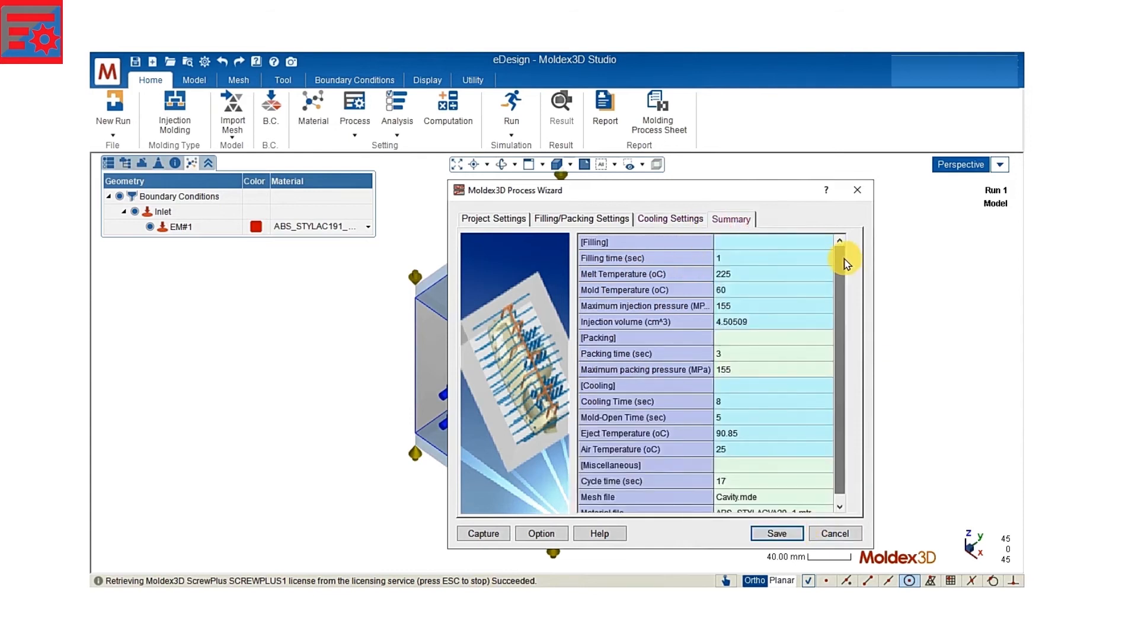
scroll("down", 3)
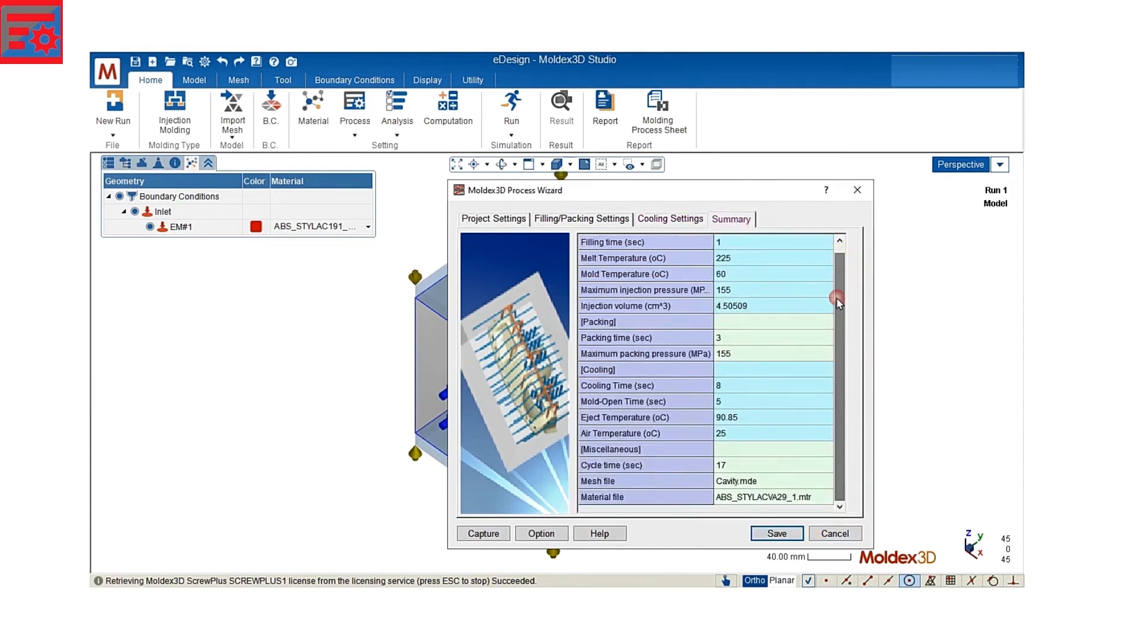
- Save the process condition file eDesign_Run1_1.pro, overwriting the existing one
left_click(775, 532)
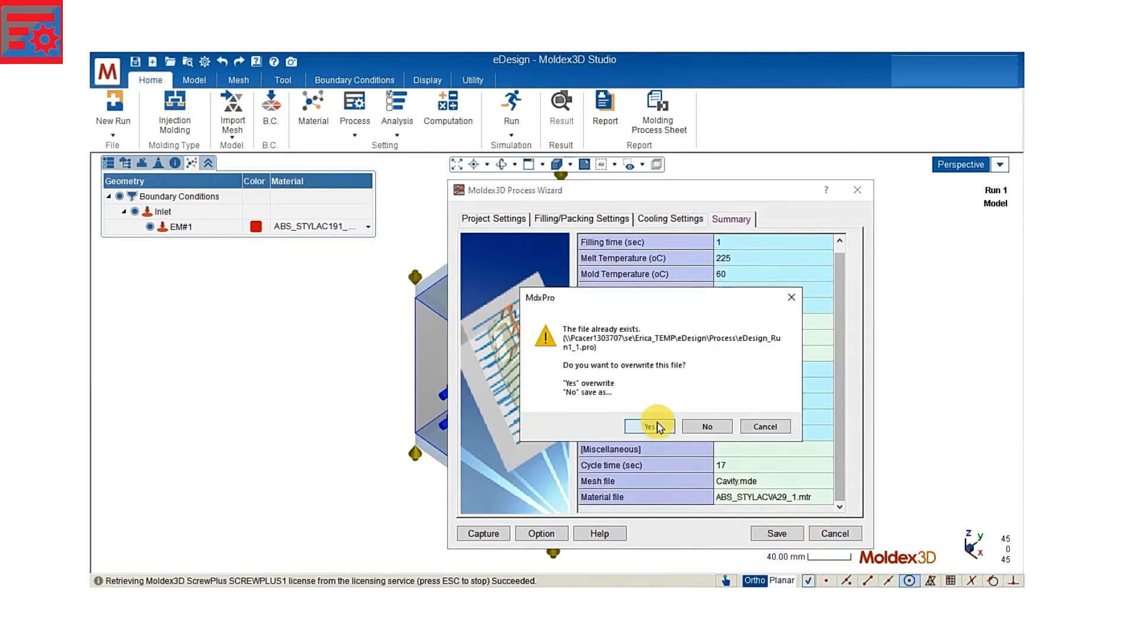
left_click(648, 426)
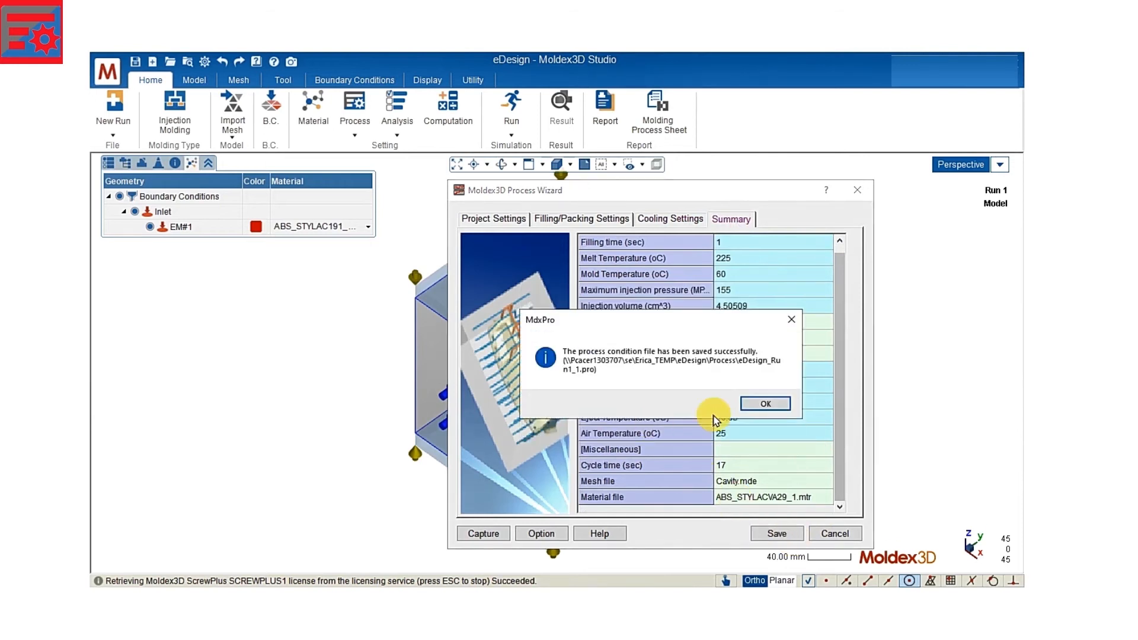
left_click(764, 403)
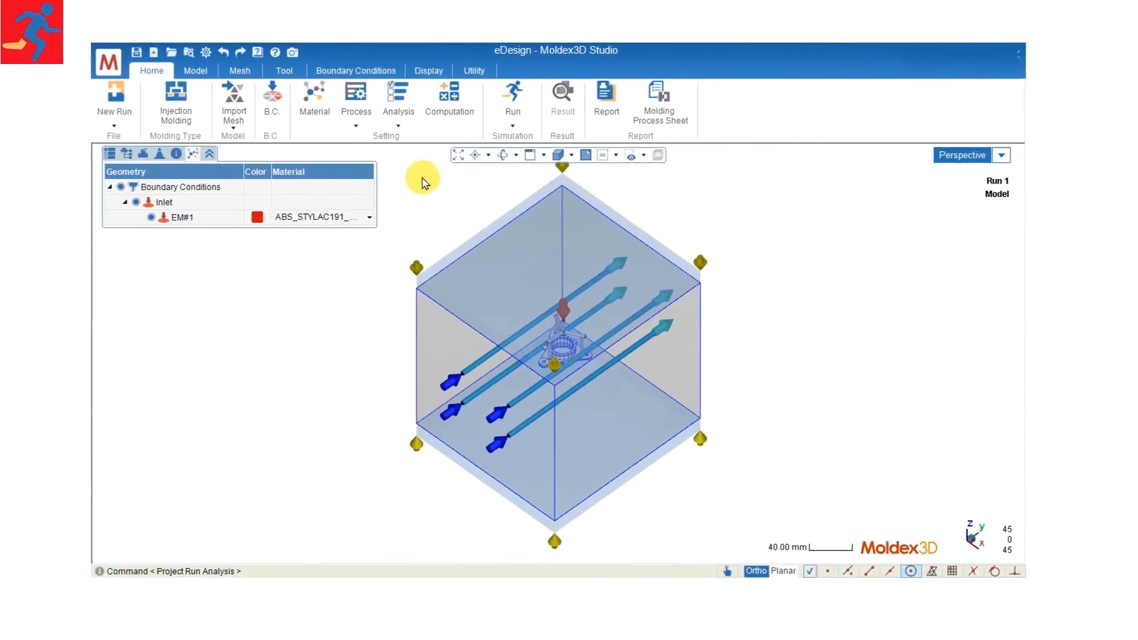
- Choose Filling & Packing -F P as the analysis sequence from the Home tab list
left_click(398, 98)
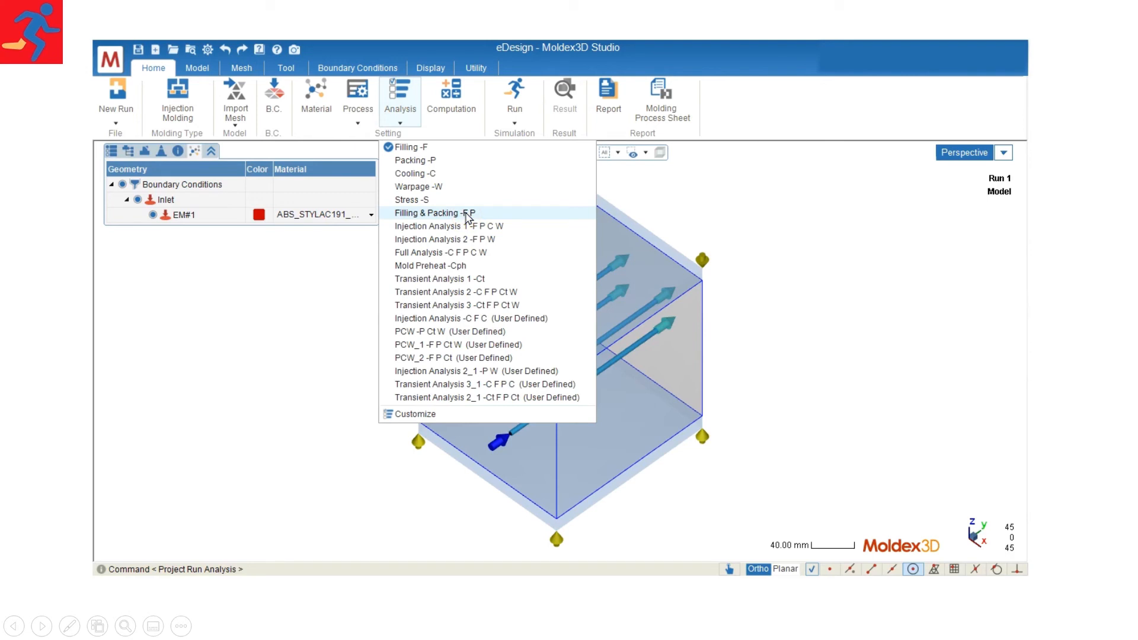
left_click(433, 212)
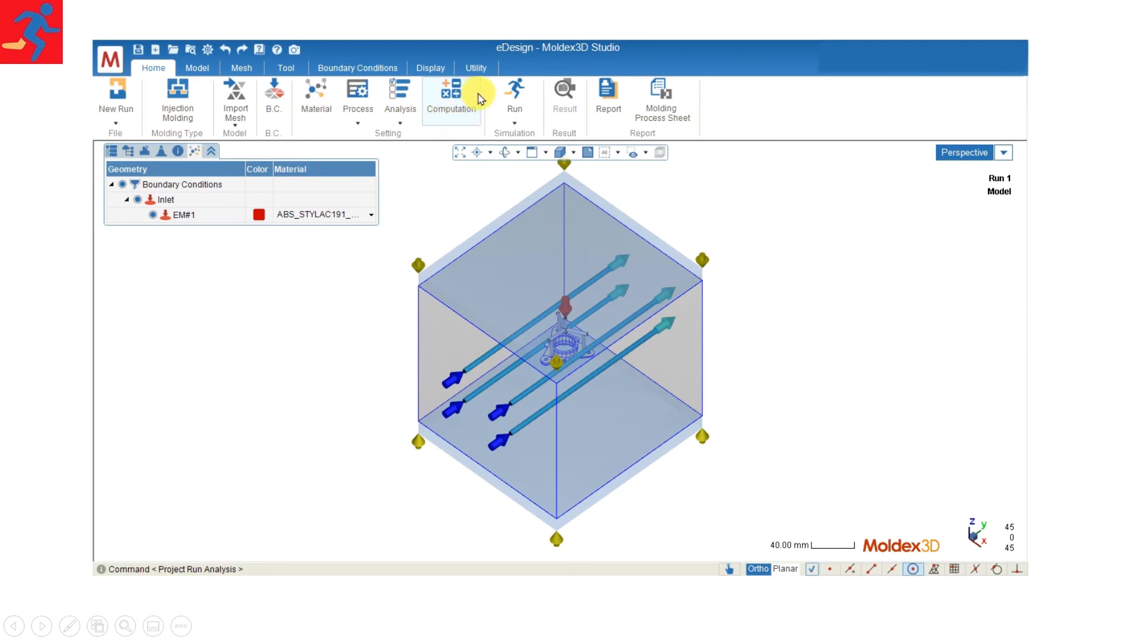
mouse_move(465, 122)
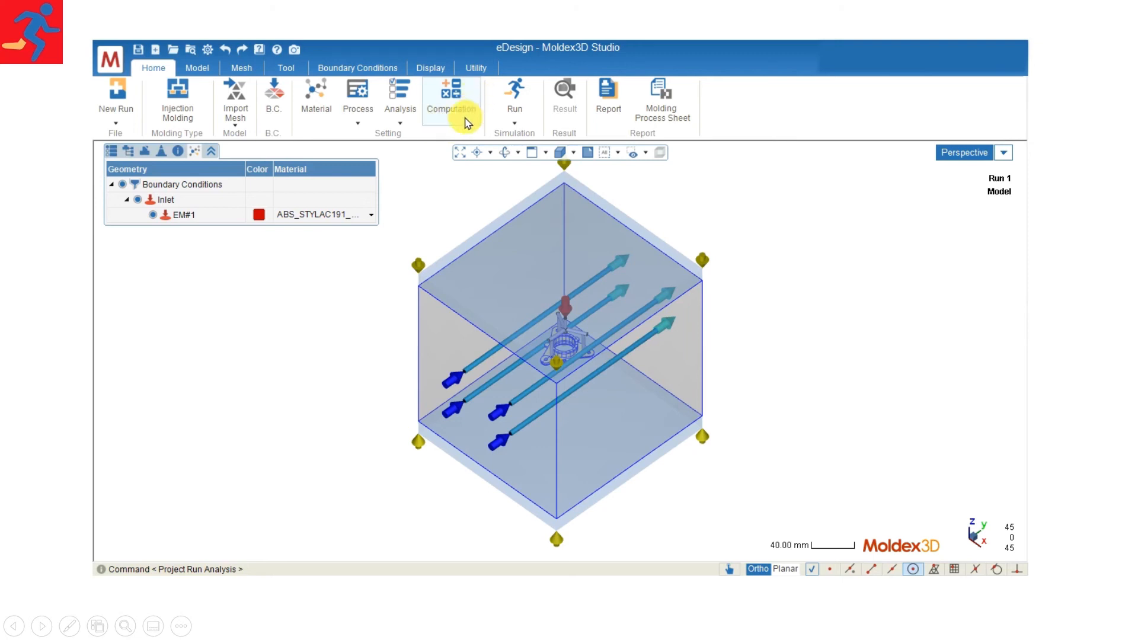
mouse_move(514, 99)
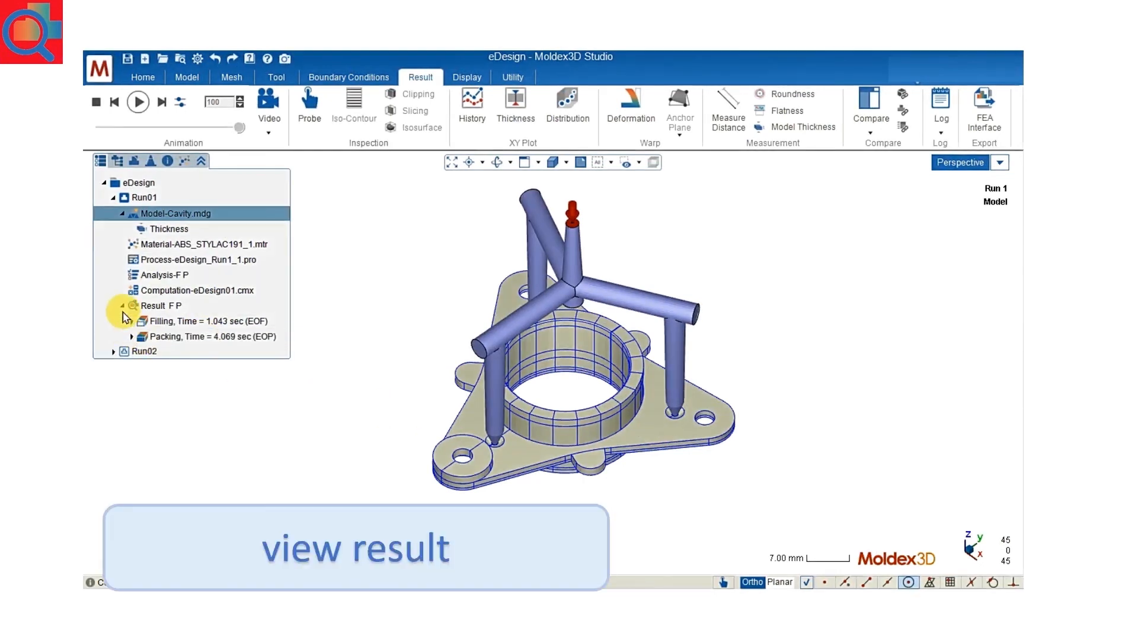
- Show the Melt Front Time filling result for Run01 and play its animation on the part
left_click(132, 321)
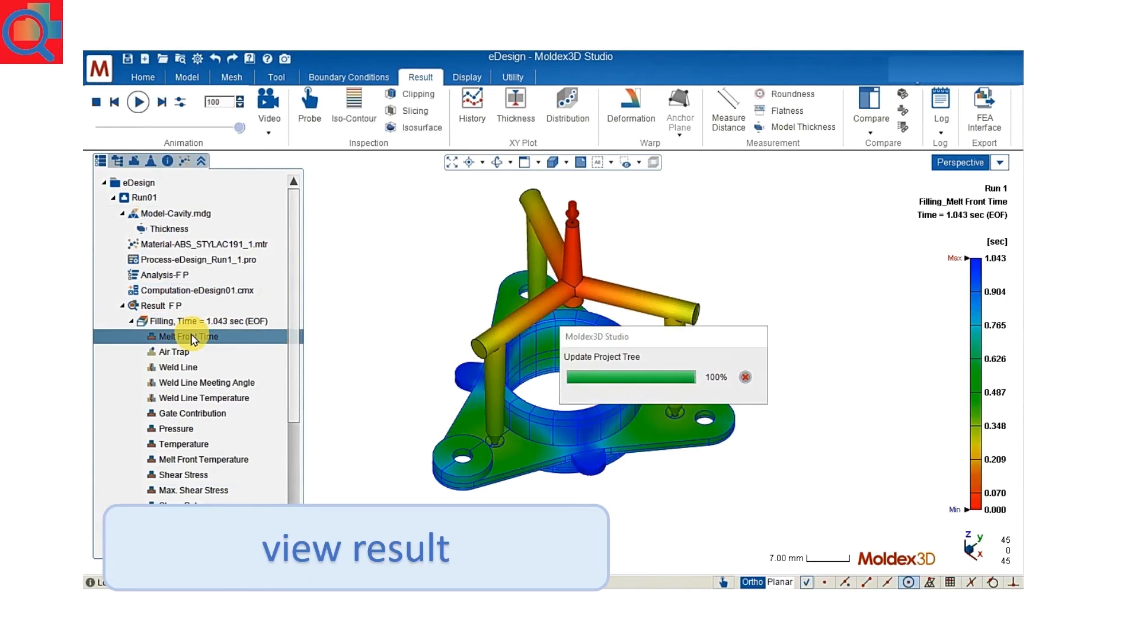
left_click(137, 102)
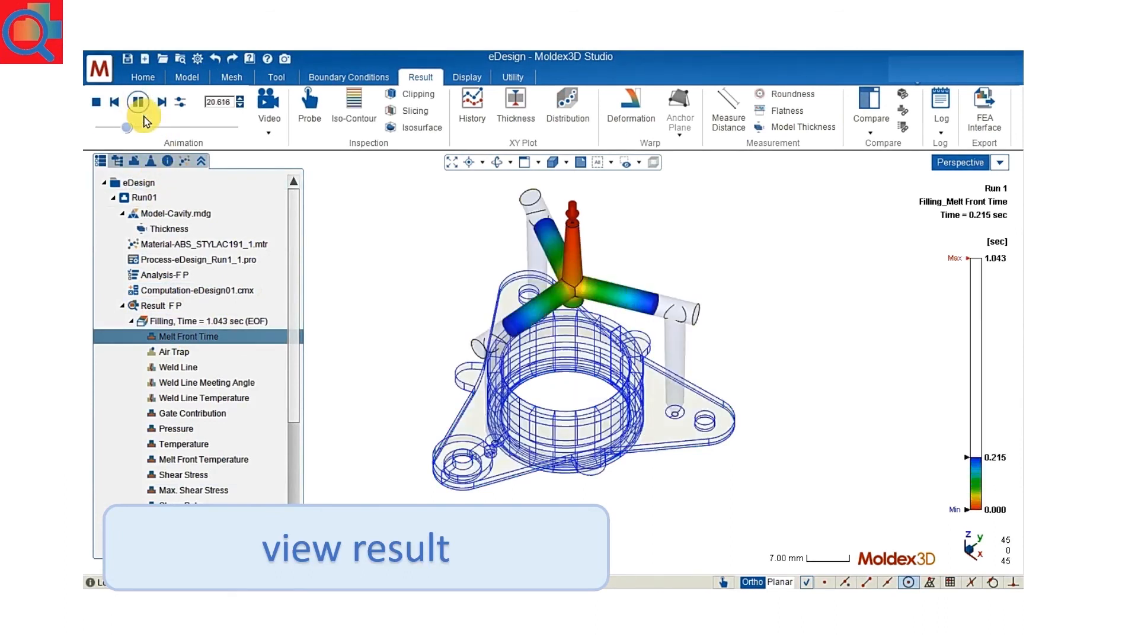